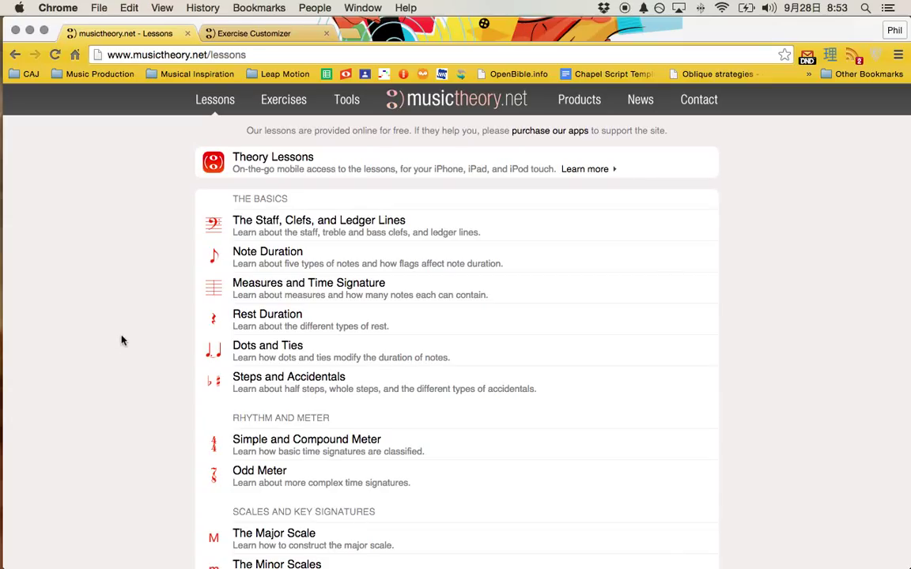
mouse_move(158, 51)
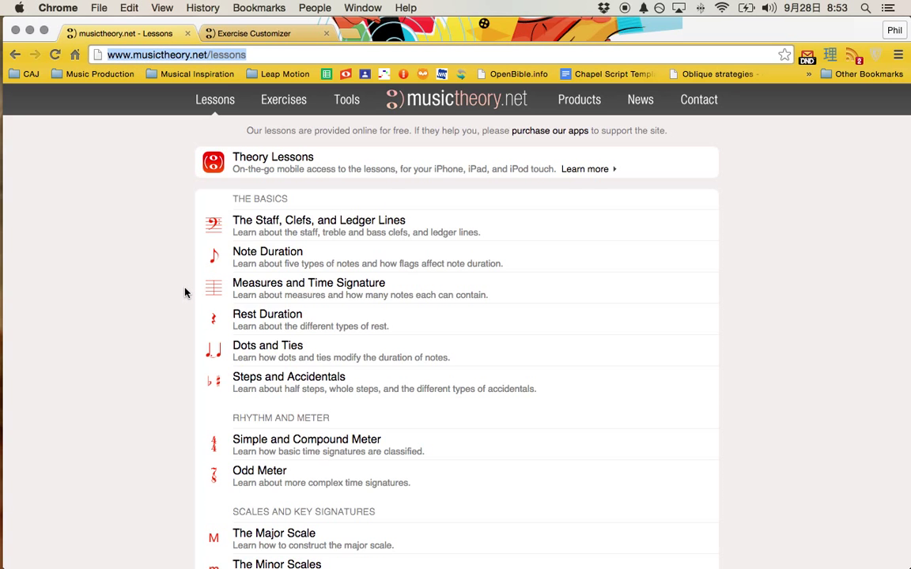
mouse_move(169, 225)
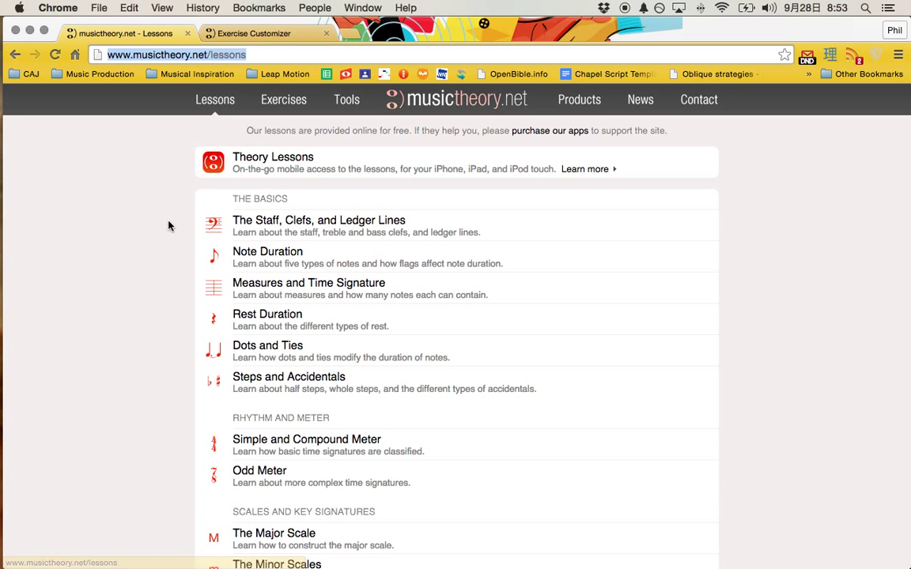
Scroll the lessons list past scales and intervals down to the Chords section
scroll(down, 3)
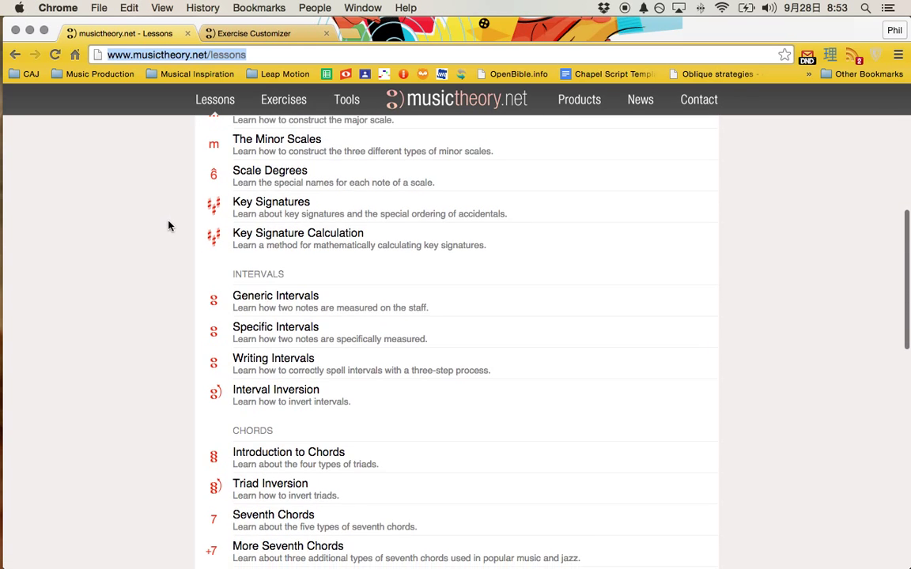
scroll(down, 3)
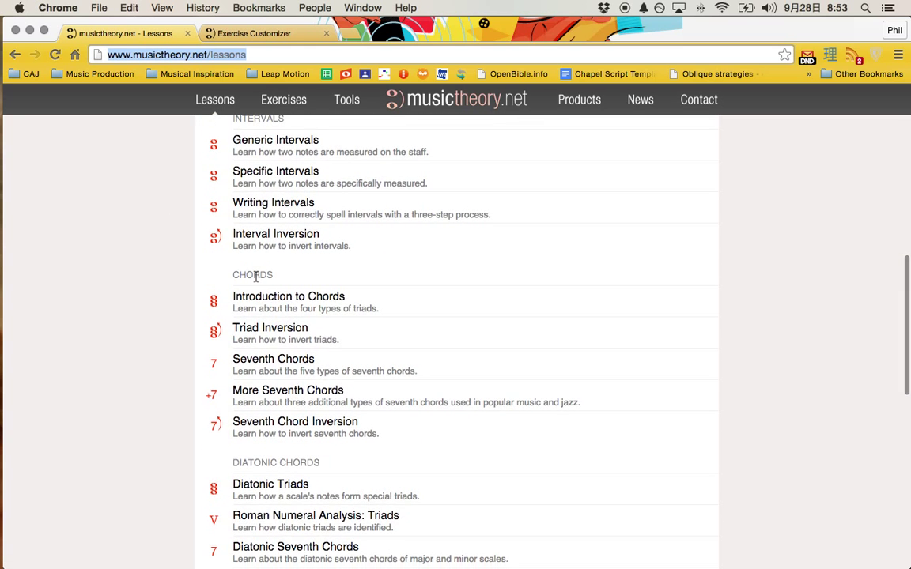
mouse_move(273, 364)
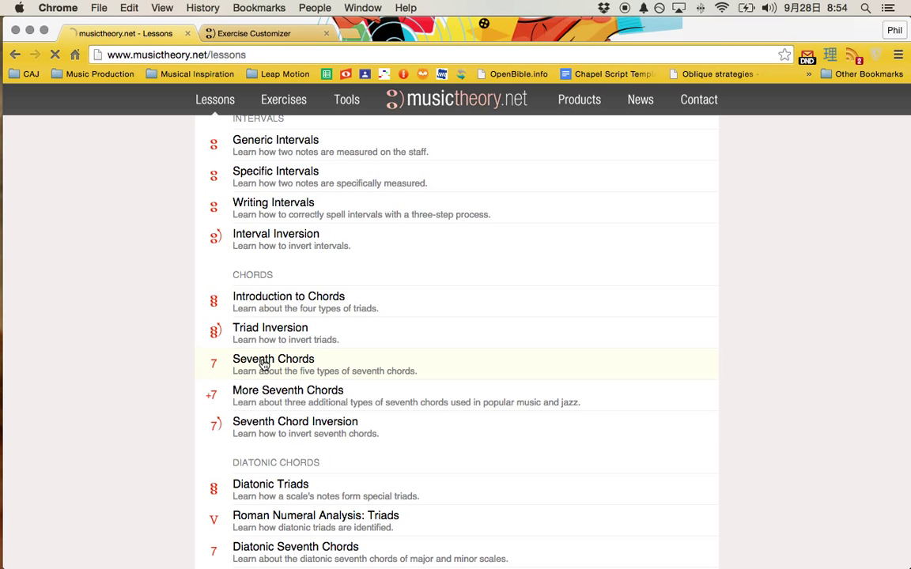
Step through Seventh Chords to the C and F♯ dominant seventh examples, then go back
click(273, 359)
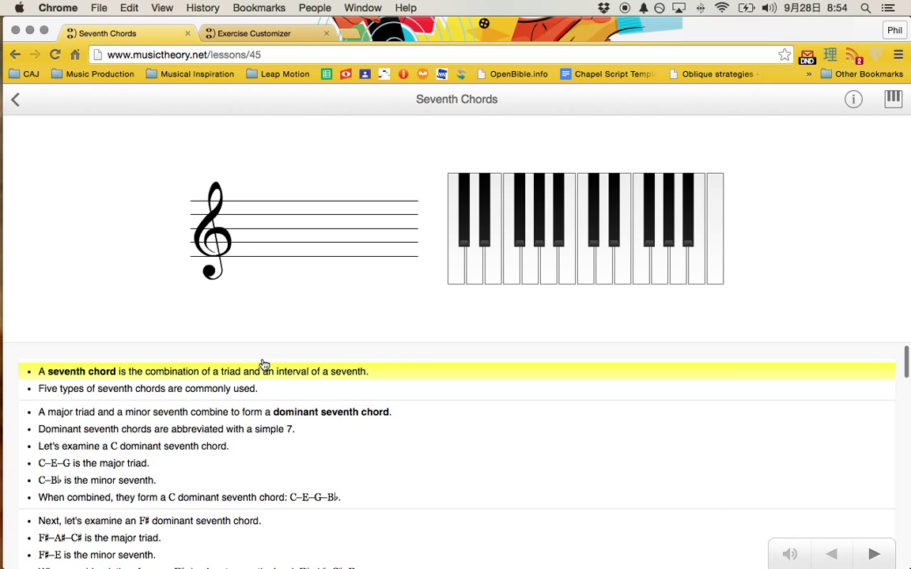
mouse_move(287, 366)
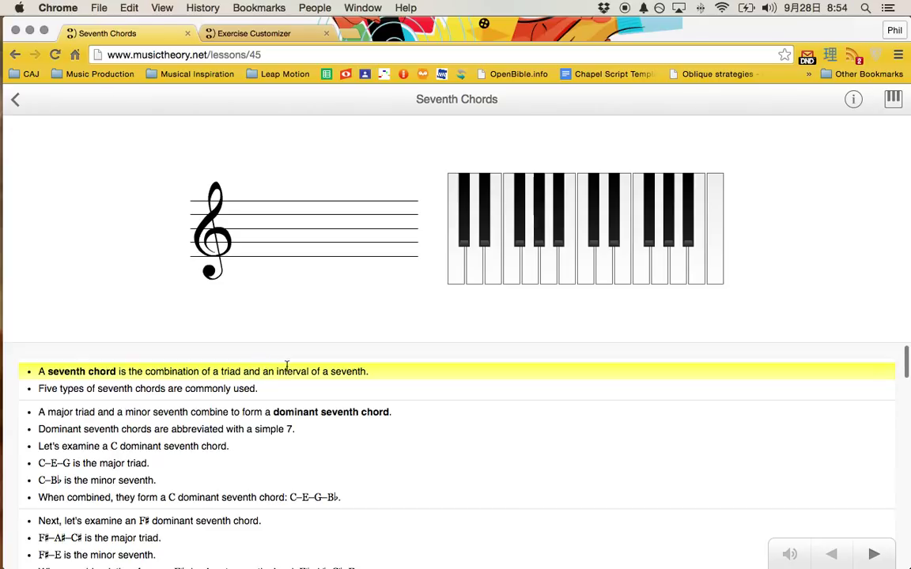
mouse_move(134, 385)
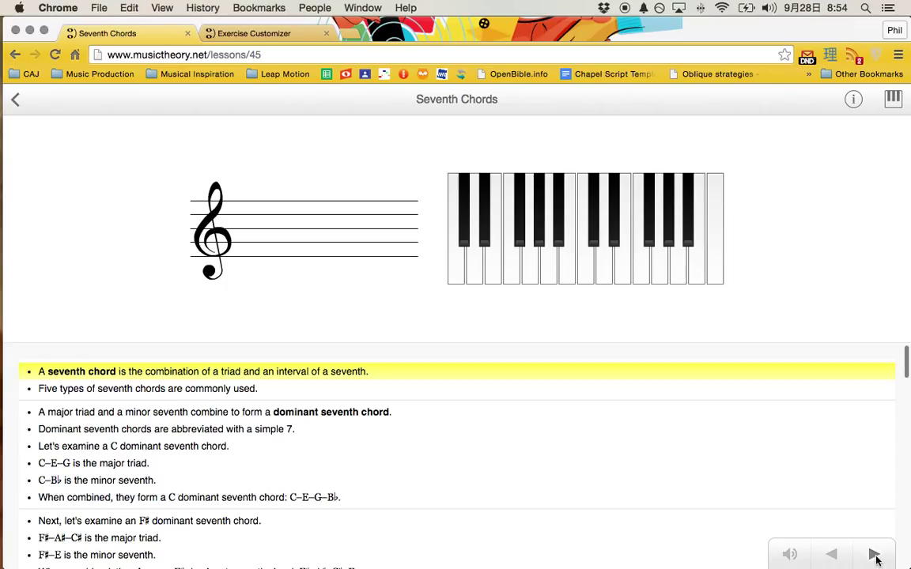
click(873, 554)
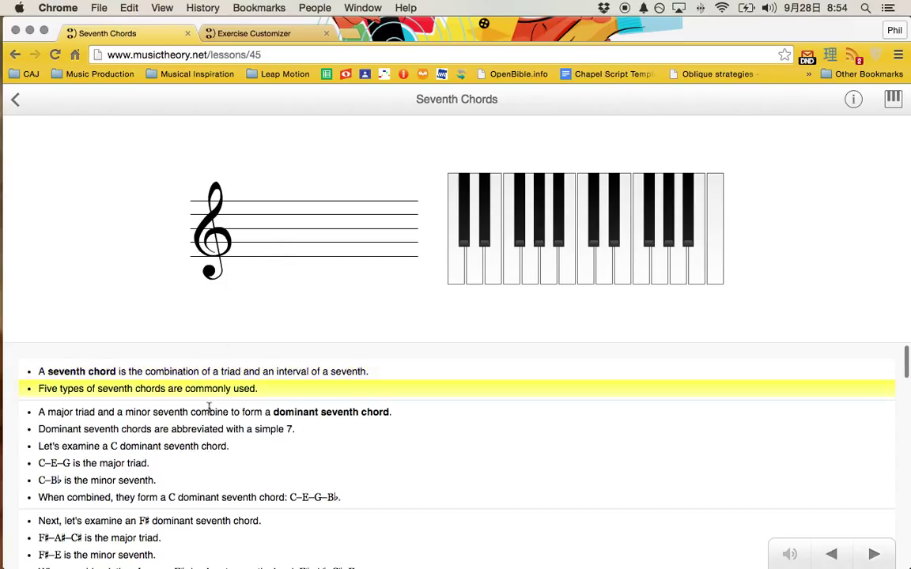
click(872, 553)
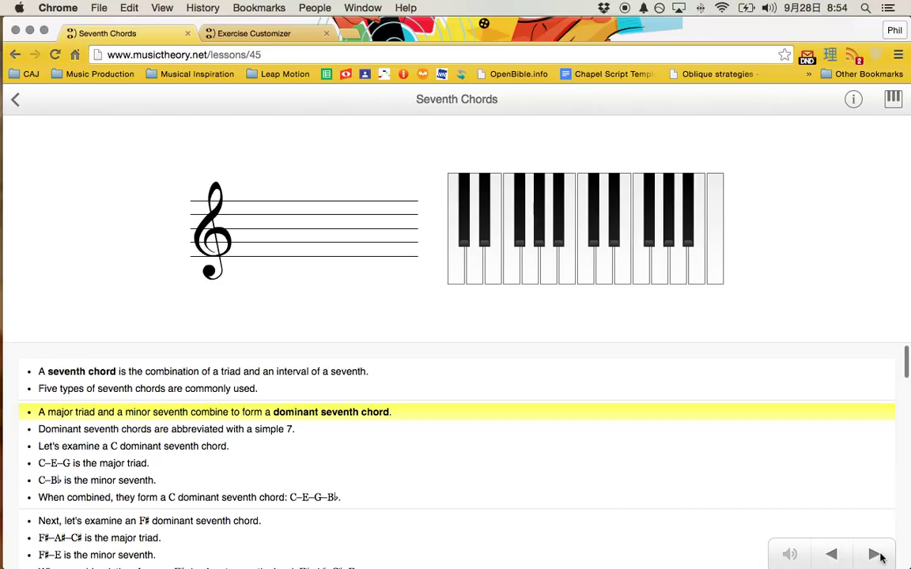
click(875, 554)
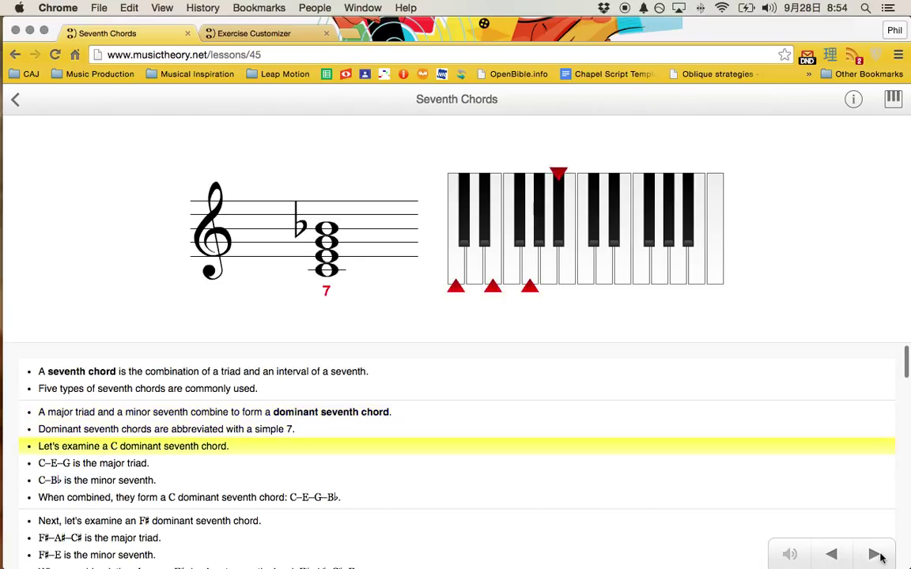
click(875, 554)
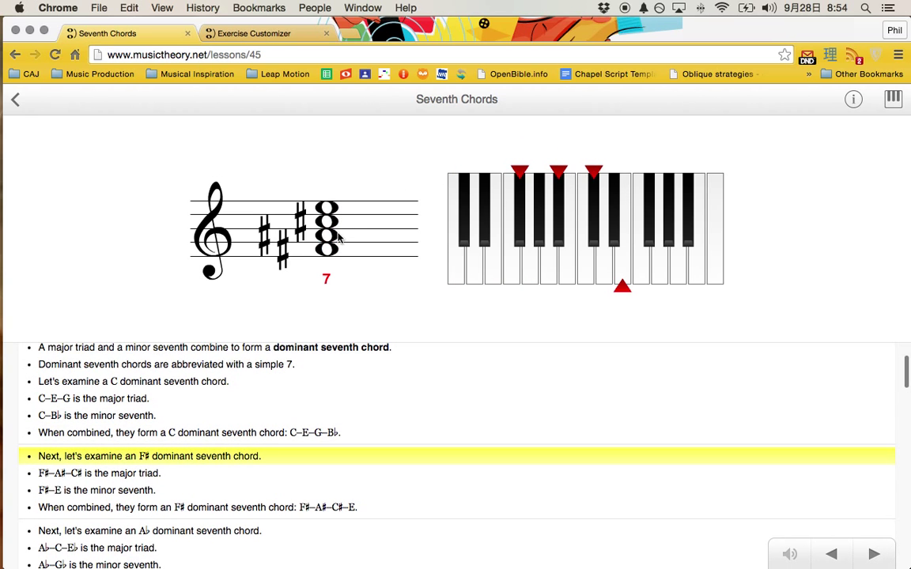
click(14, 99)
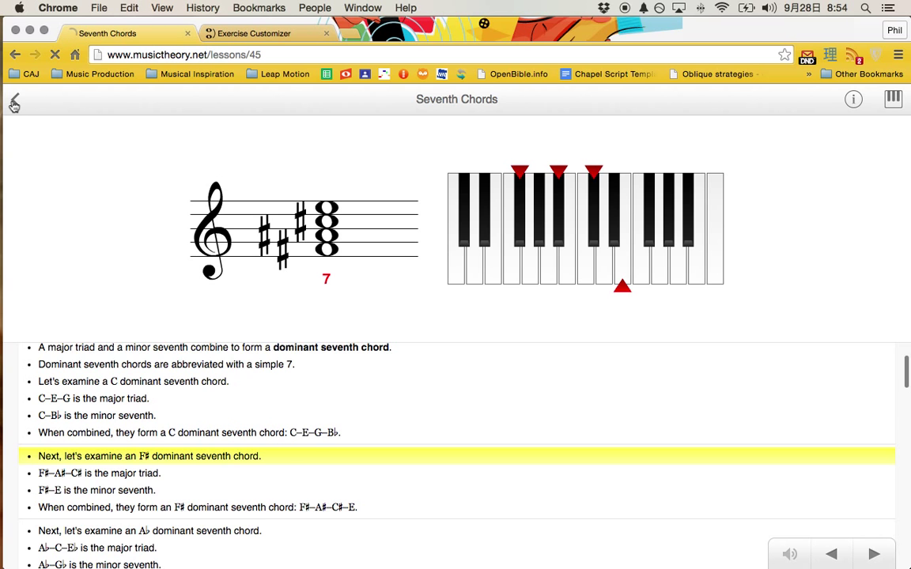
Open More Seventh Chords and scroll down to its closing chart
click(13, 101)
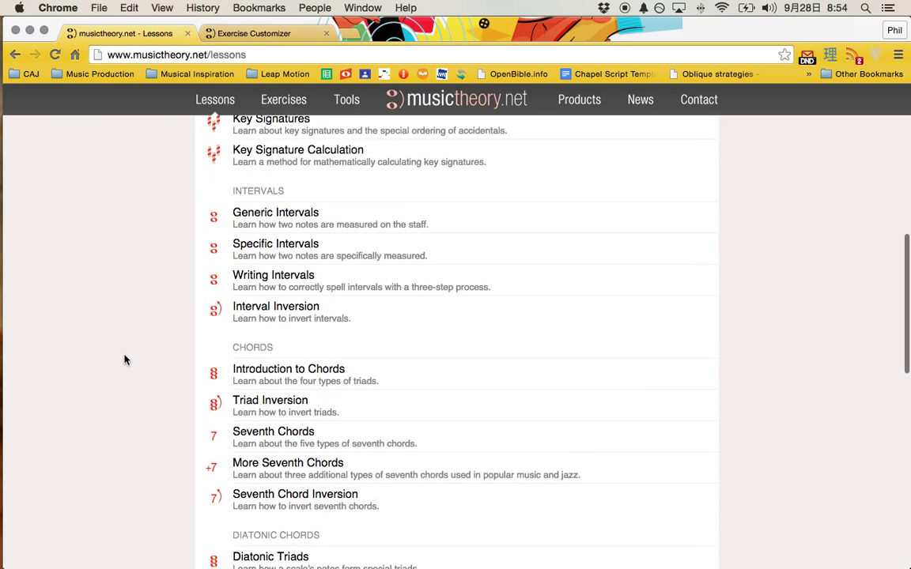
click(288, 462)
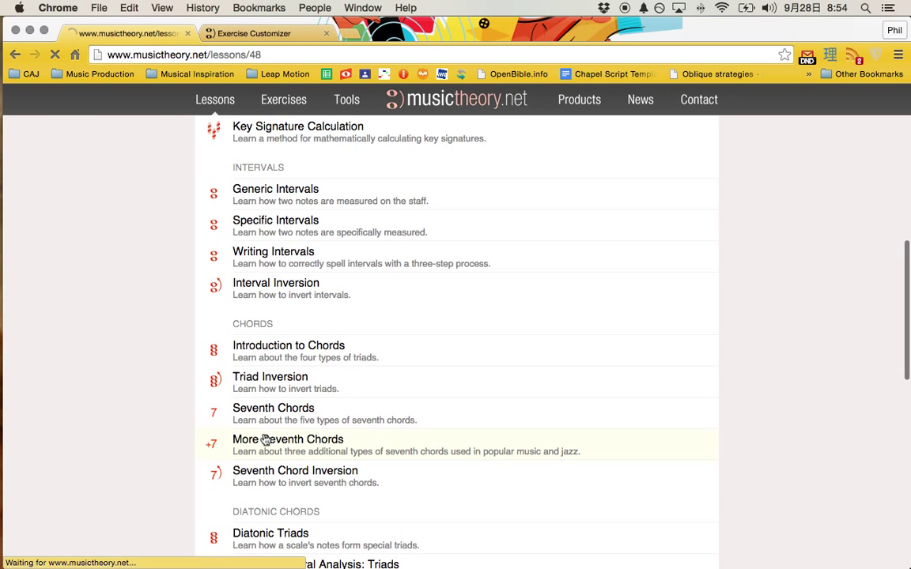
click(288, 439)
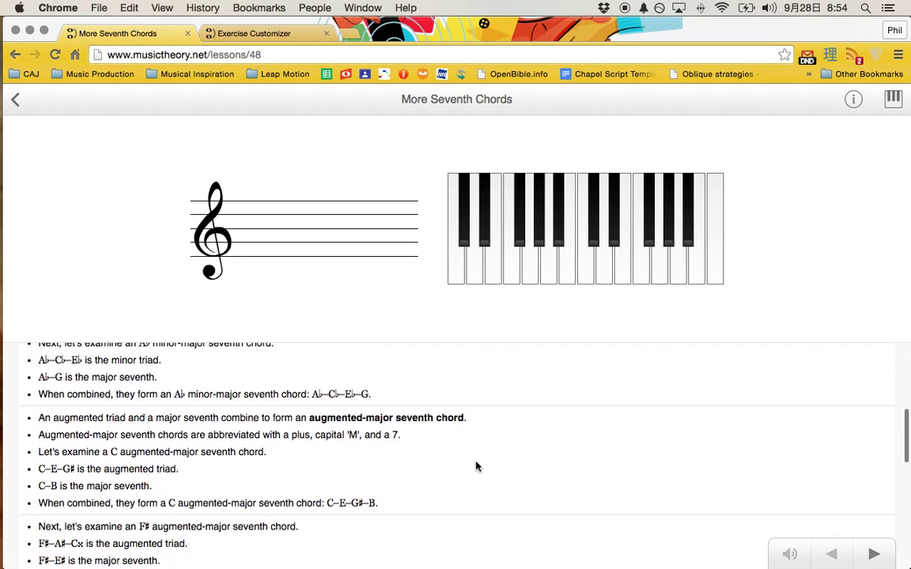
scroll(down, 3)
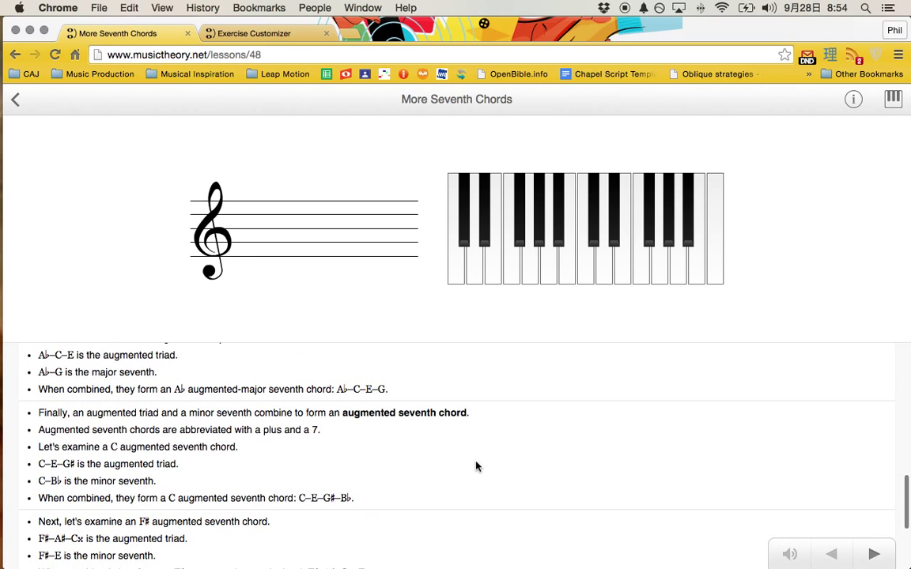
scroll(down, 3)
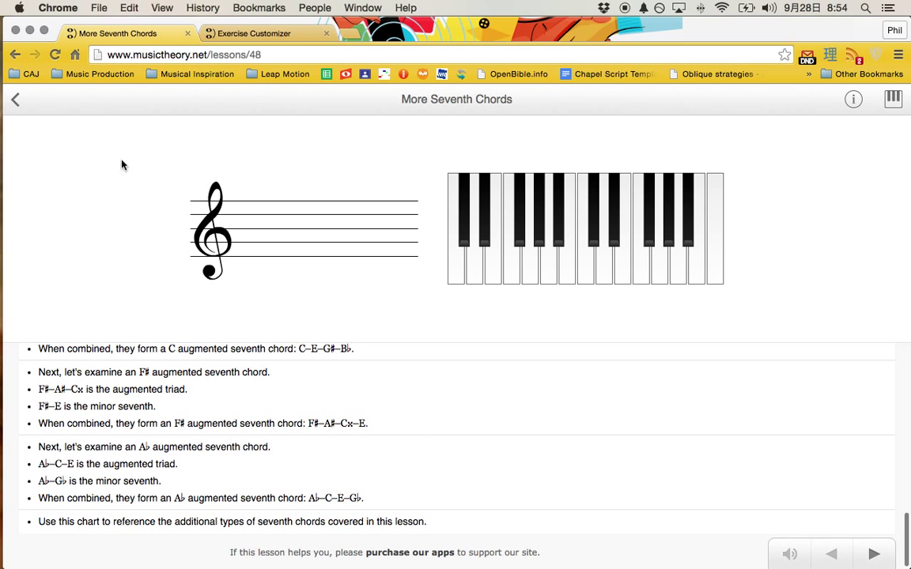
Return to the lessons list and scroll down to the Chords section
click(14, 98)
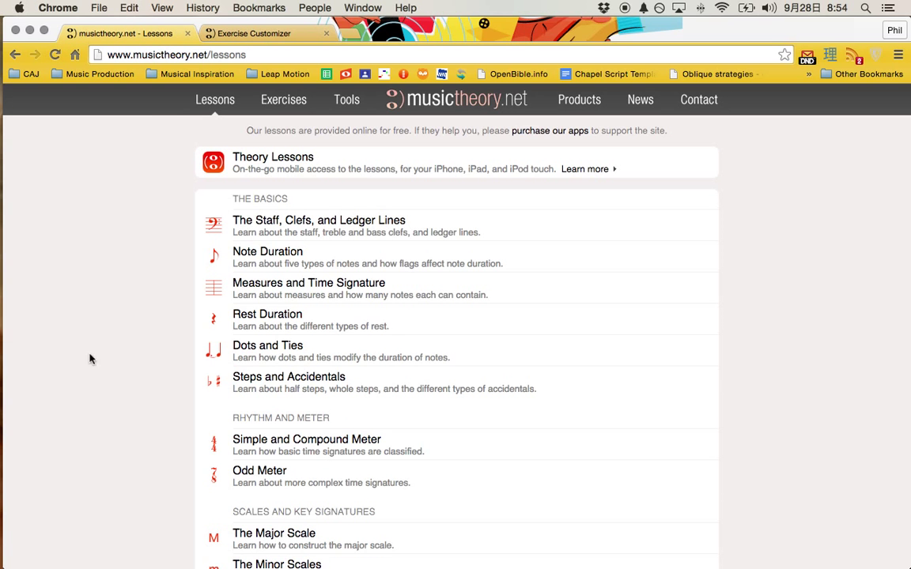
scroll(down, 3)
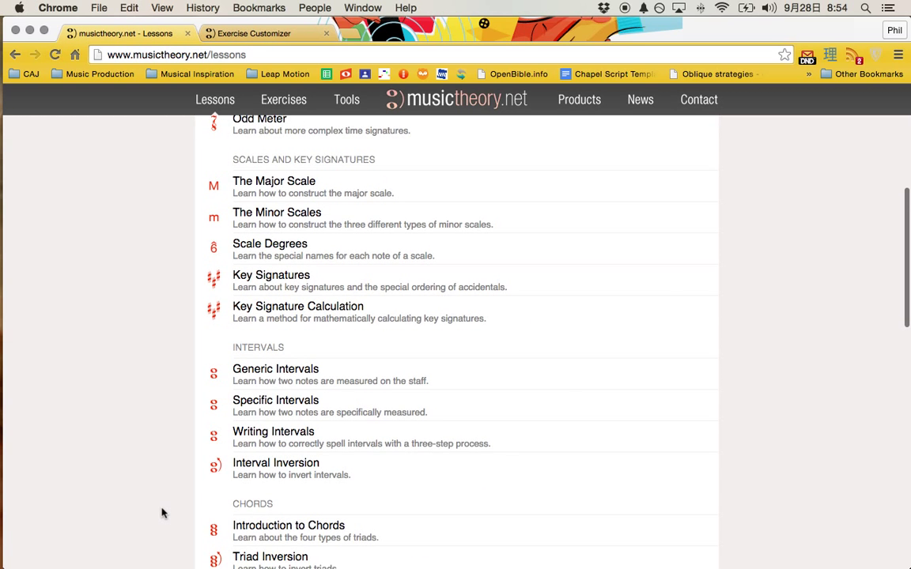
scroll(down, 3)
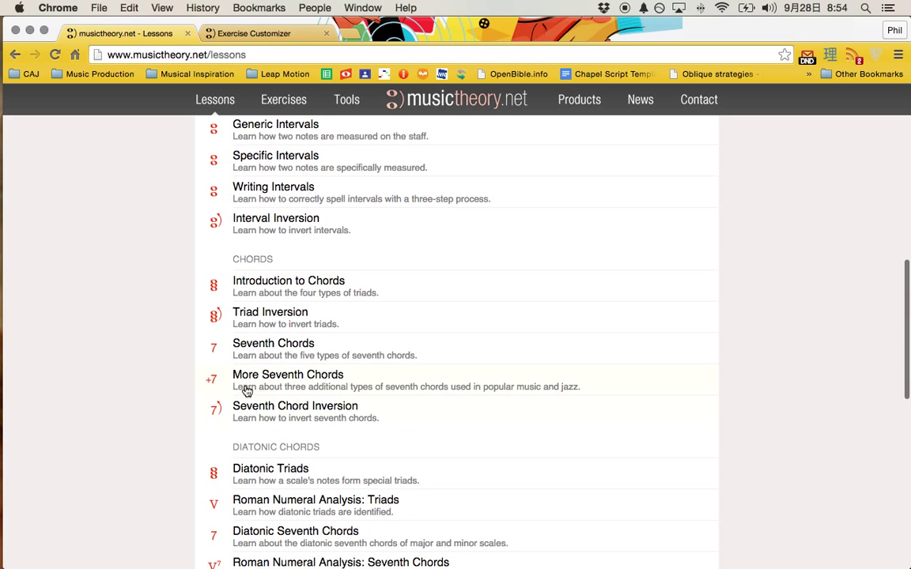
mouse_move(272, 348)
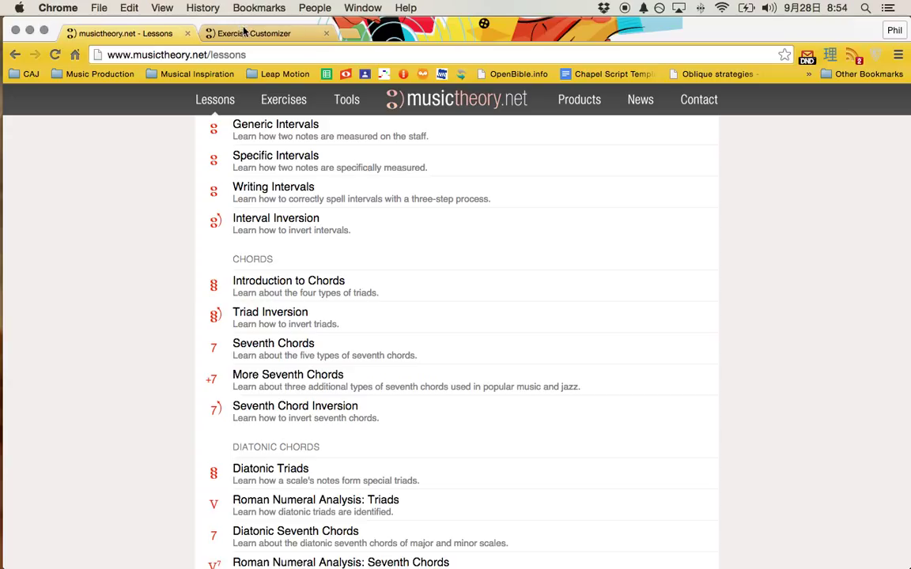
Start the Chord Identification challenge from the Exercise Customizer and try an answer
click(253, 33)
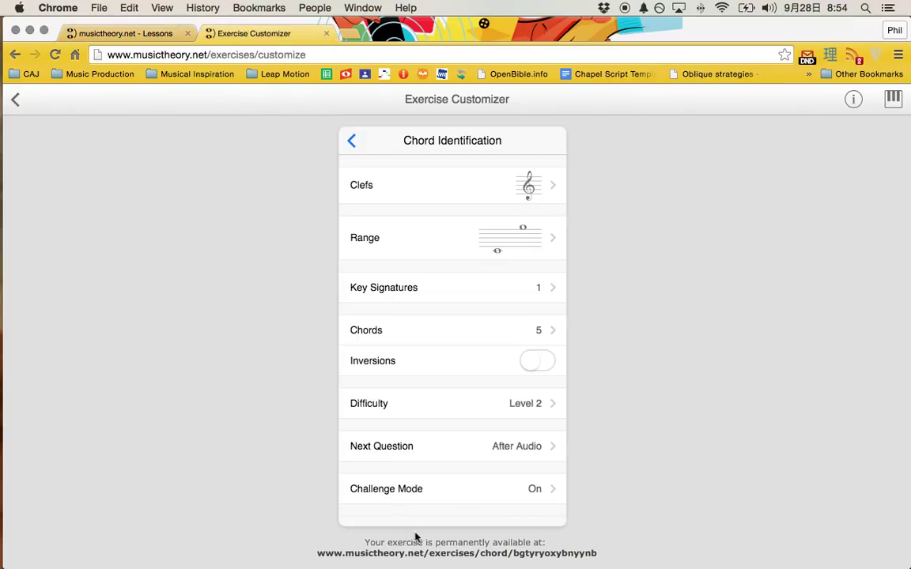
click(457, 552)
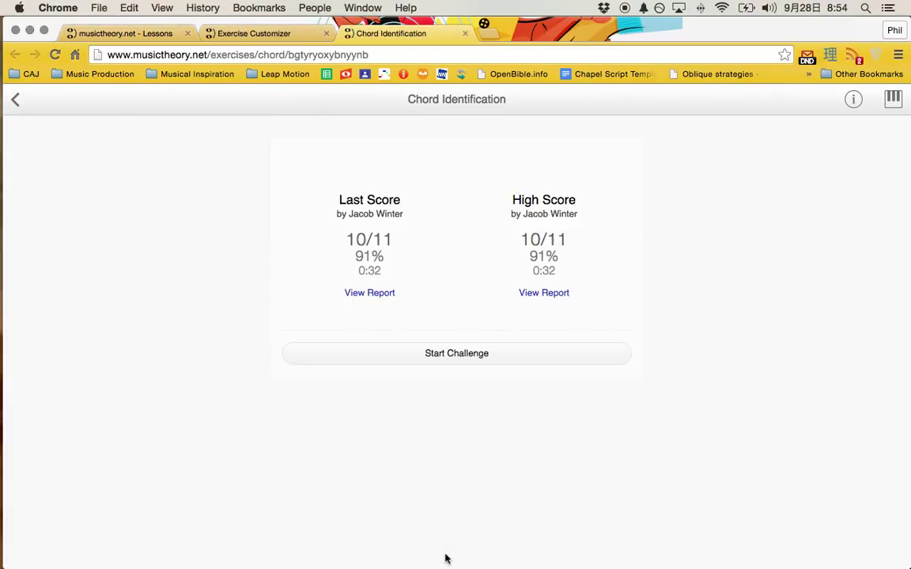
click(456, 353)
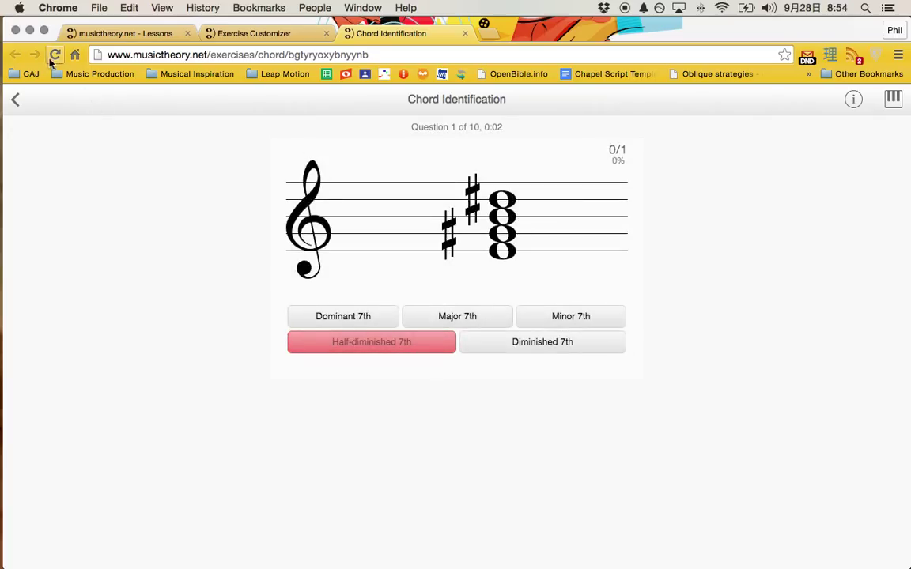
click(55, 54)
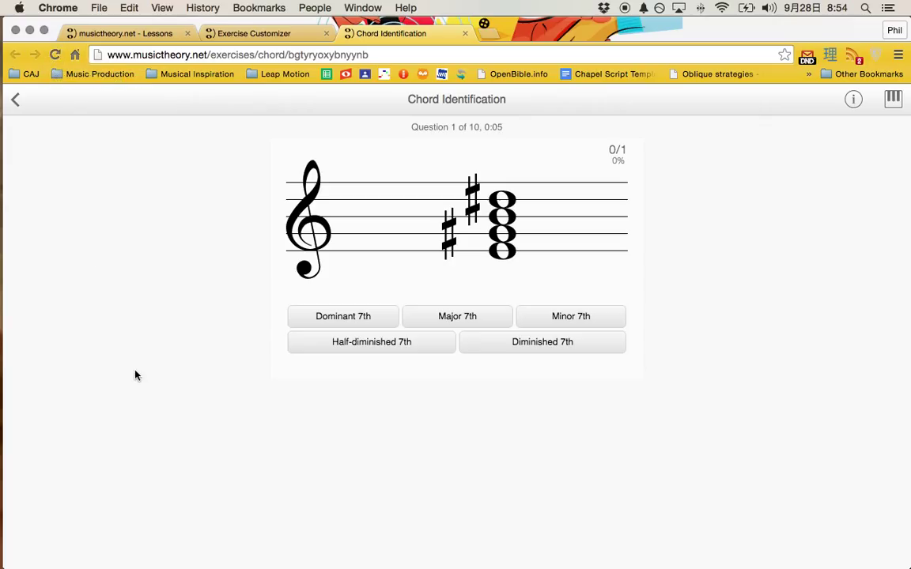
mouse_move(442, 100)
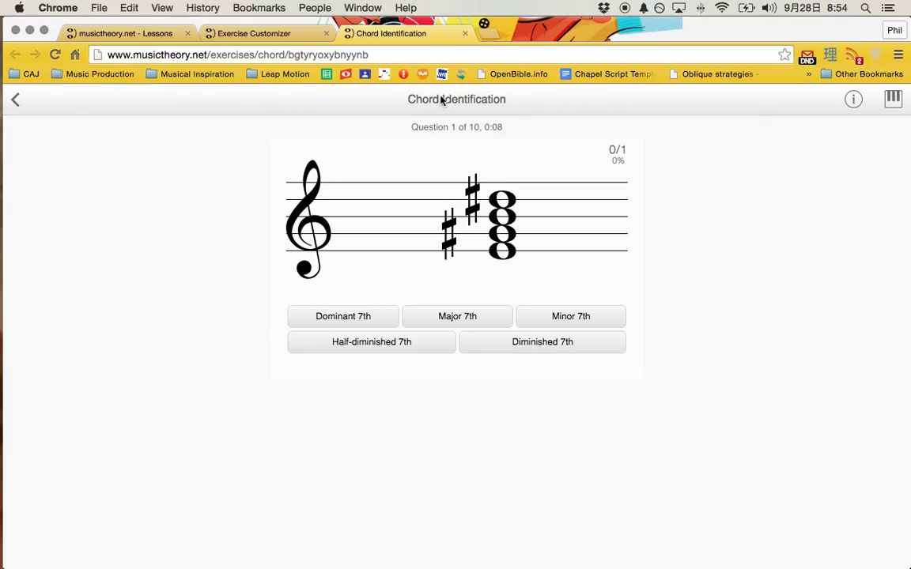
mouse_move(513, 127)
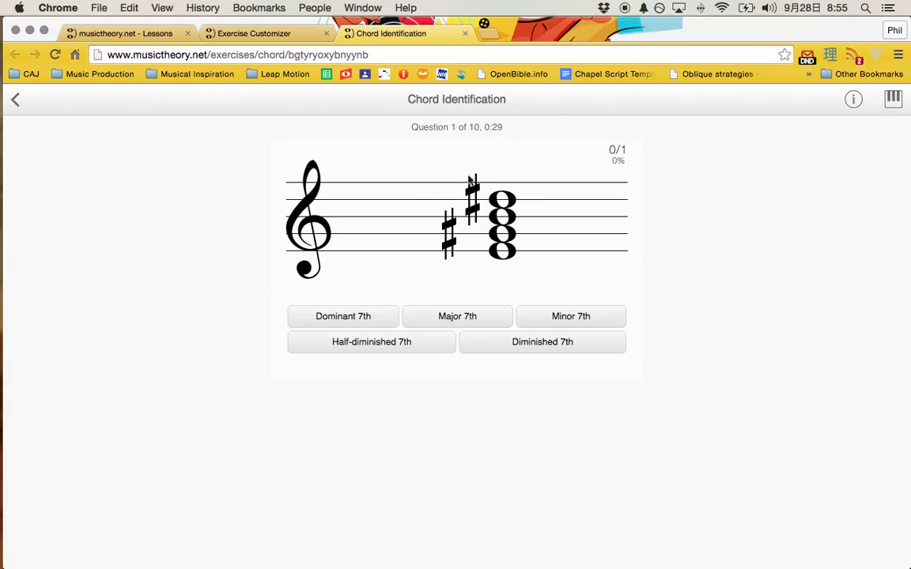
mouse_move(844, 170)
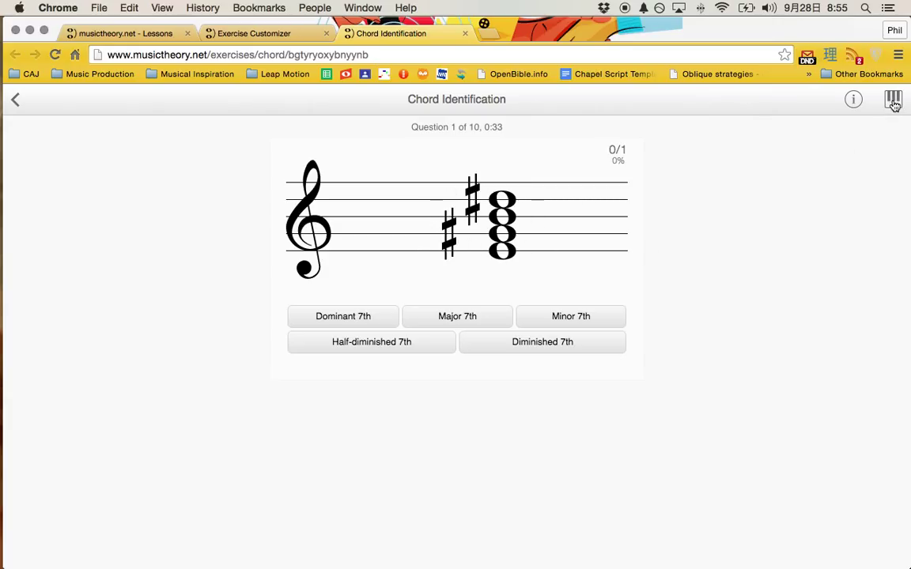
On a cleared pop-up piano below the chord, mark E and another note, and play them
click(893, 99)
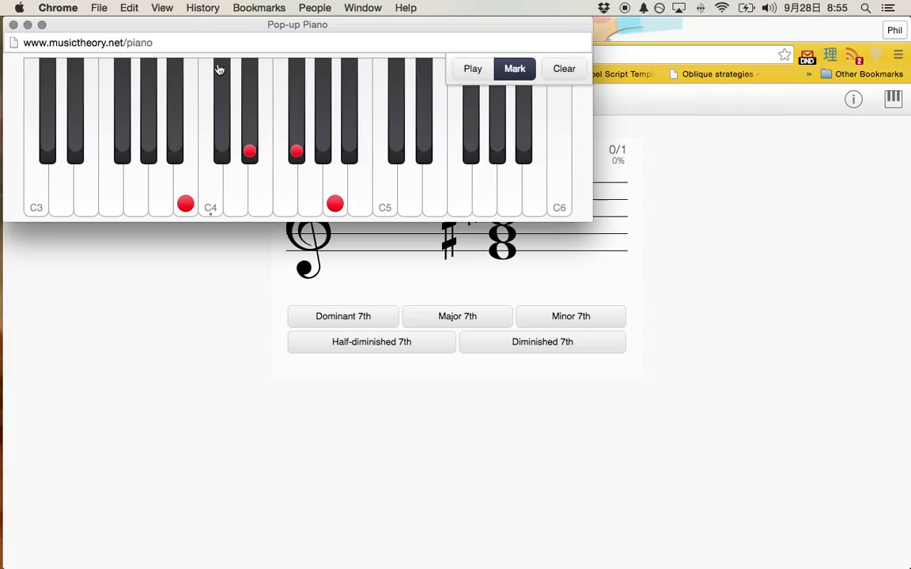
click(563, 68)
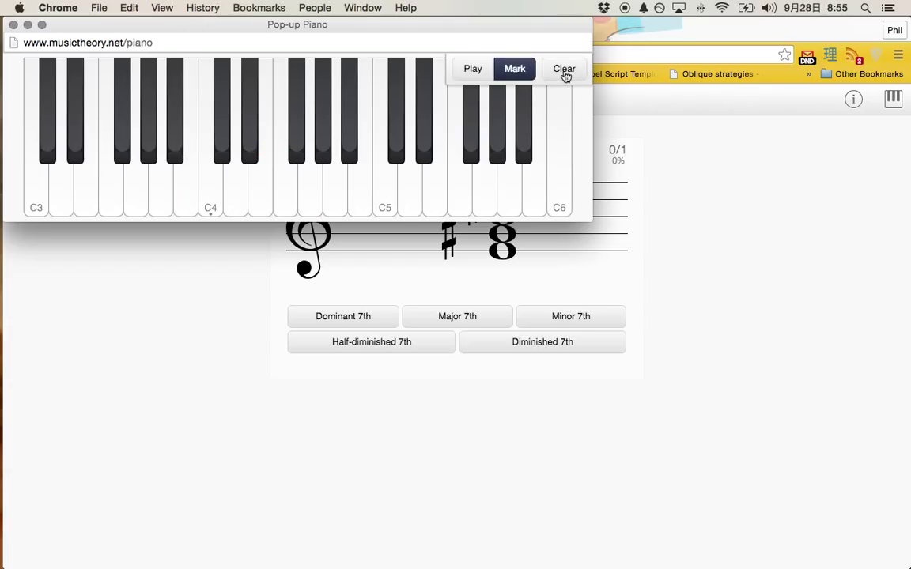
drag(297, 24, 447, 376)
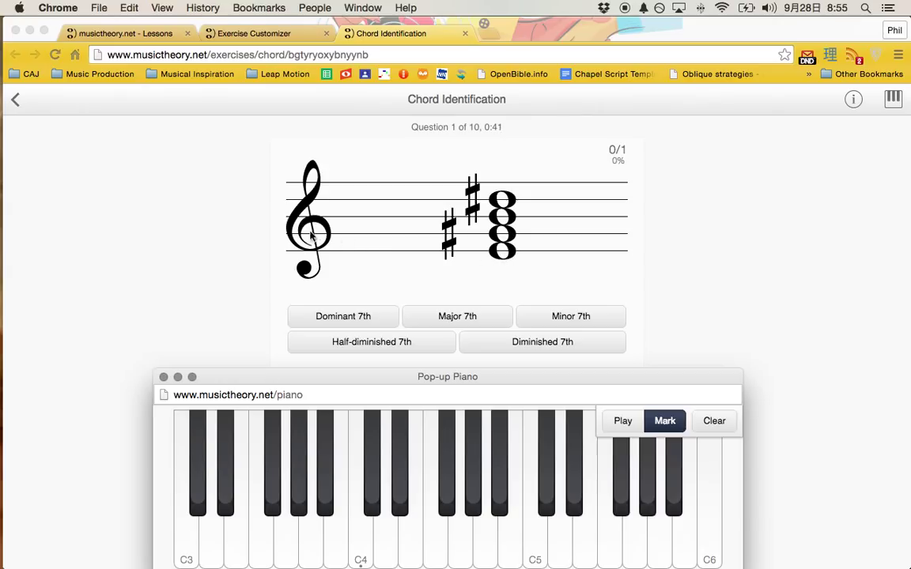
click(410, 554)
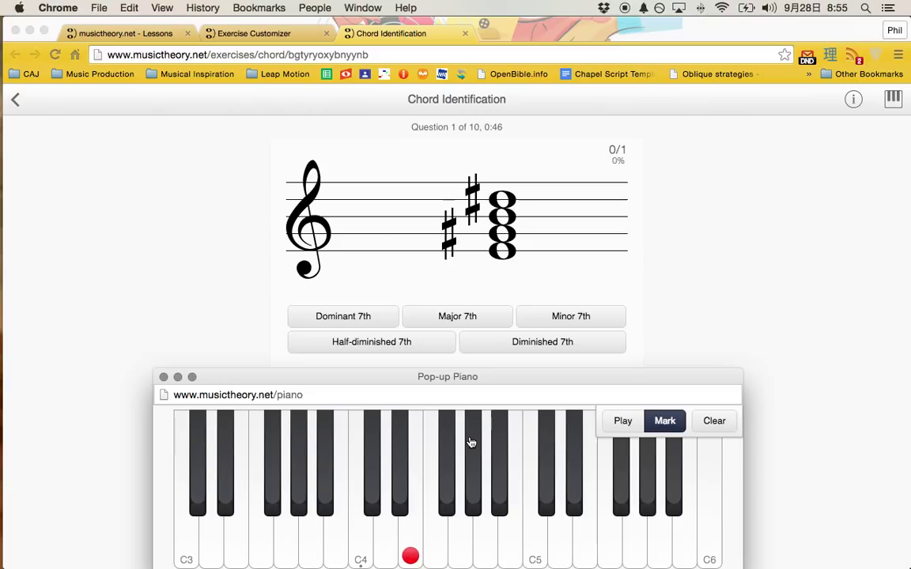
click(509, 553)
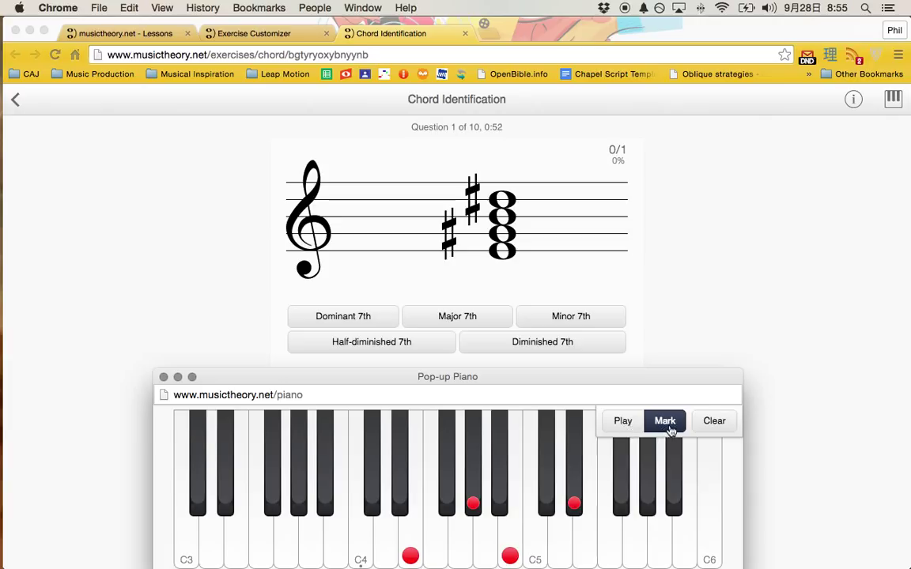
mouse_move(621, 426)
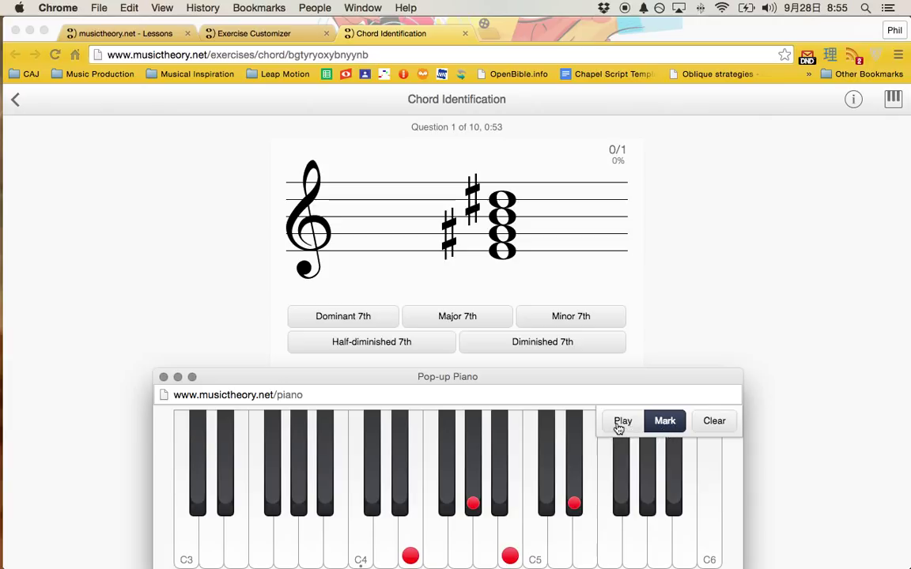
click(622, 420)
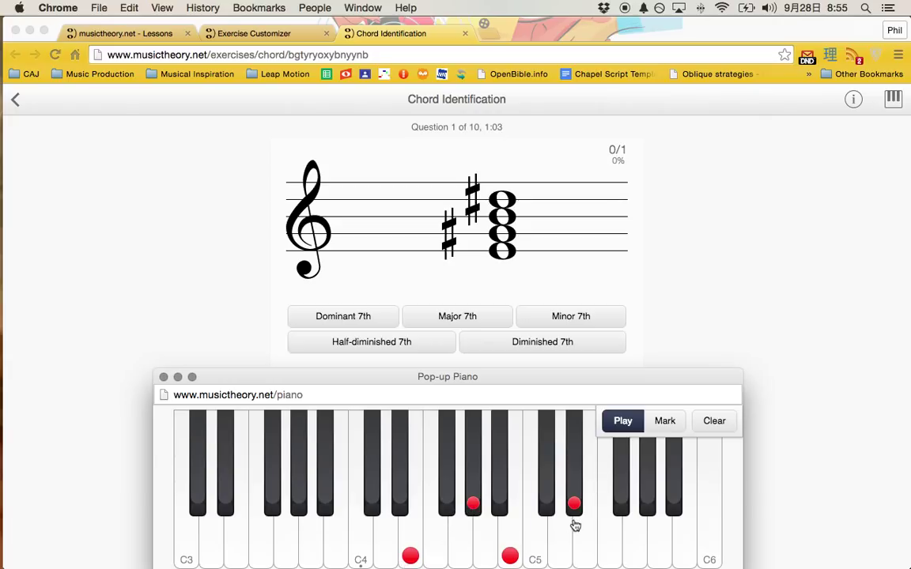
mouse_move(671, 433)
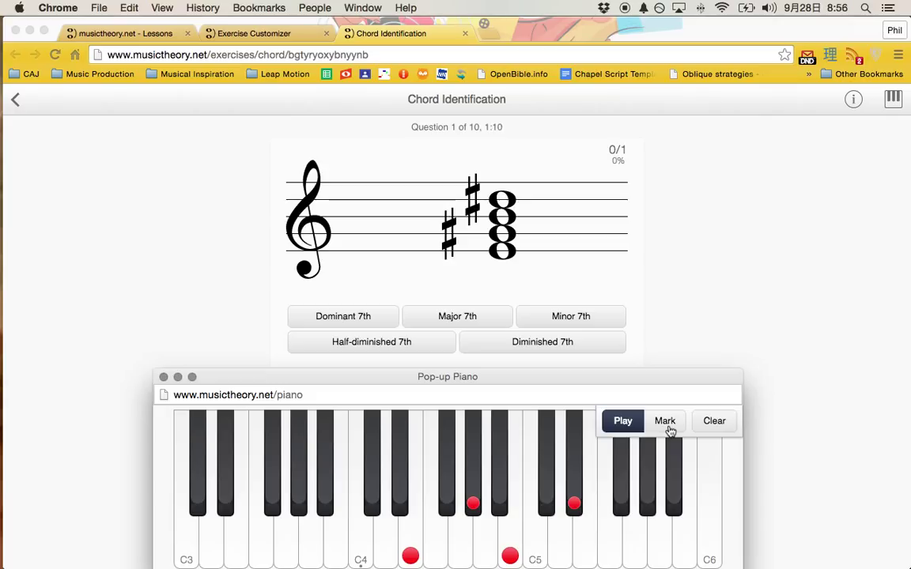
Mark the upper E too, then answer the first chord as Major 7th
click(664, 419)
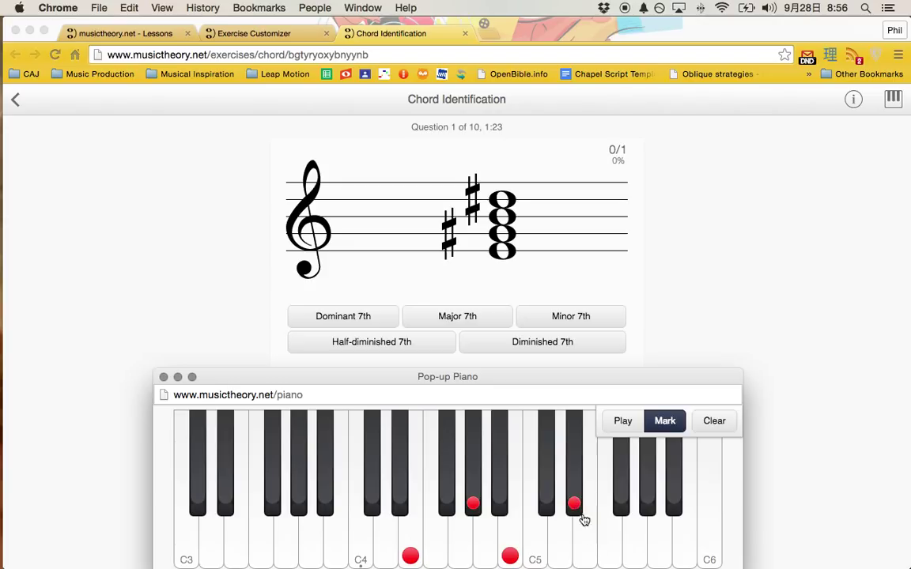
click(584, 556)
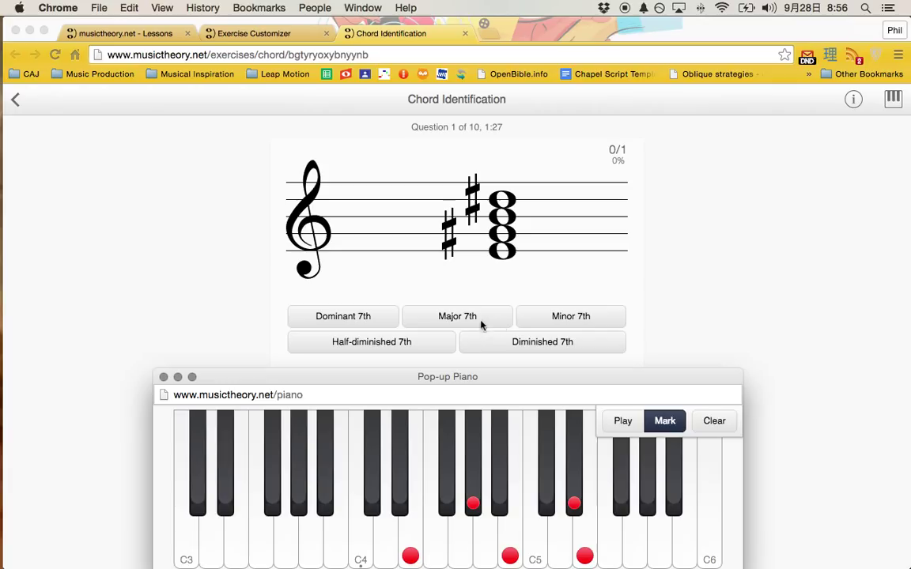
click(163, 377)
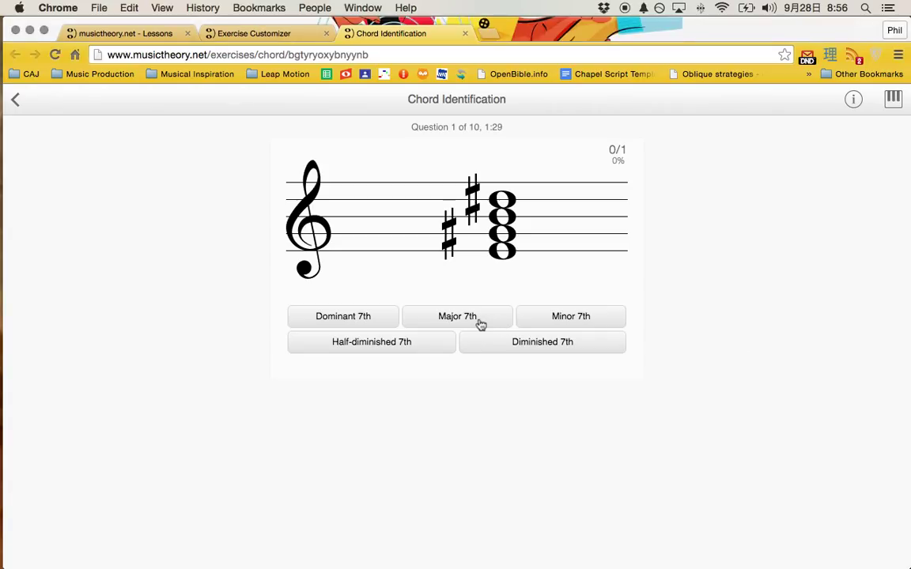
click(457, 317)
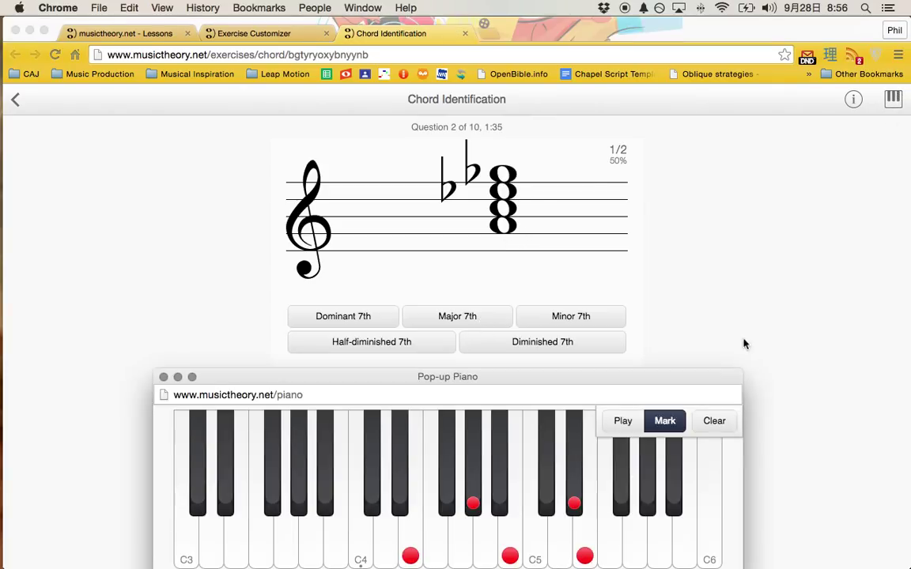
Mark question 2's chord notes on the piano and bring the exercise back
click(713, 420)
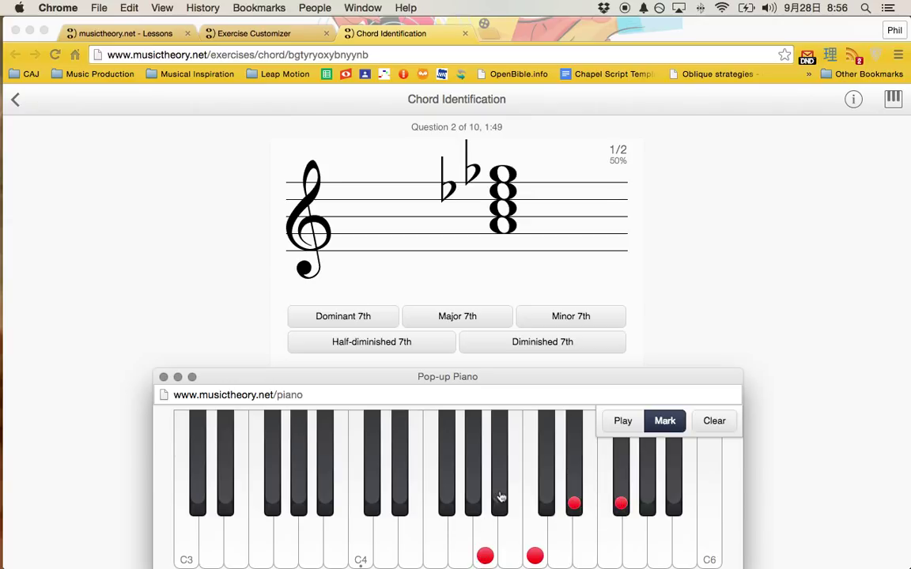
click(574, 504)
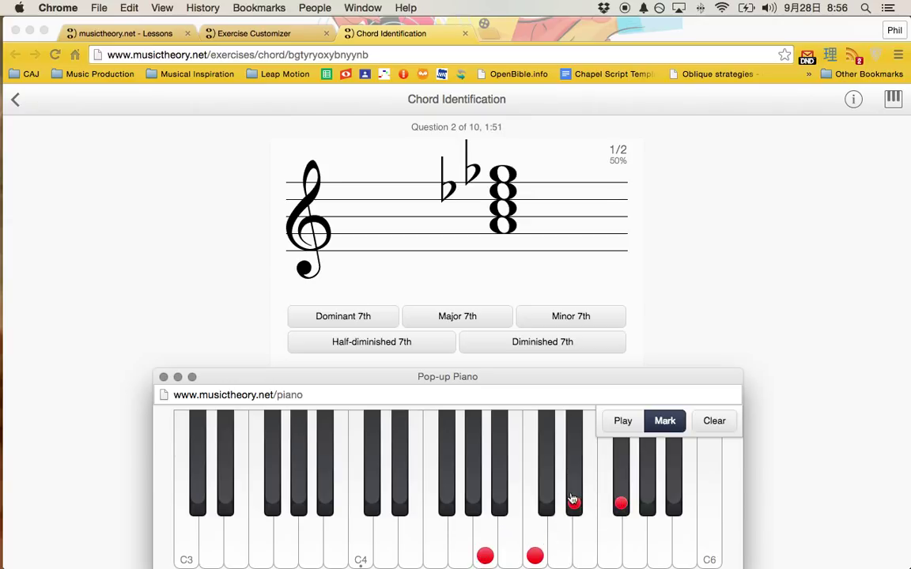
click(573, 503)
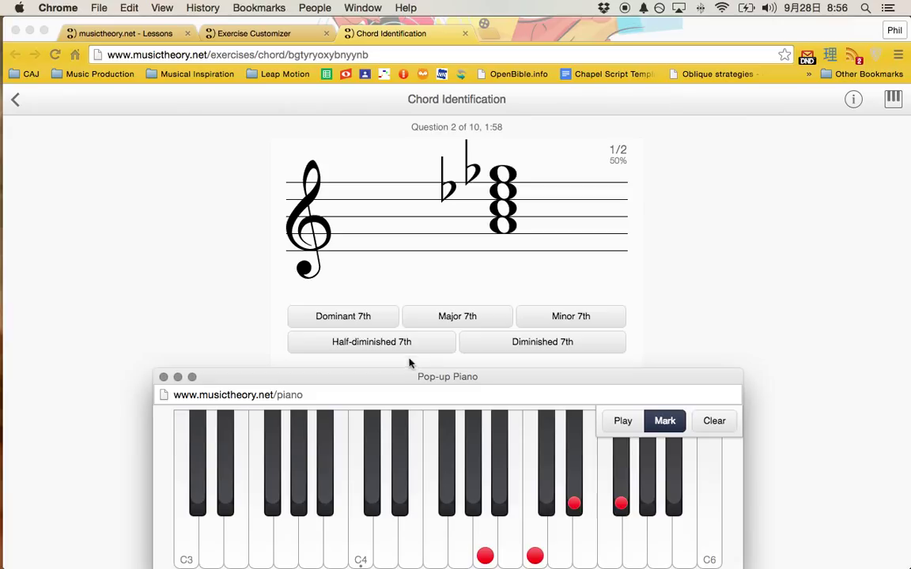
mouse_move(517, 350)
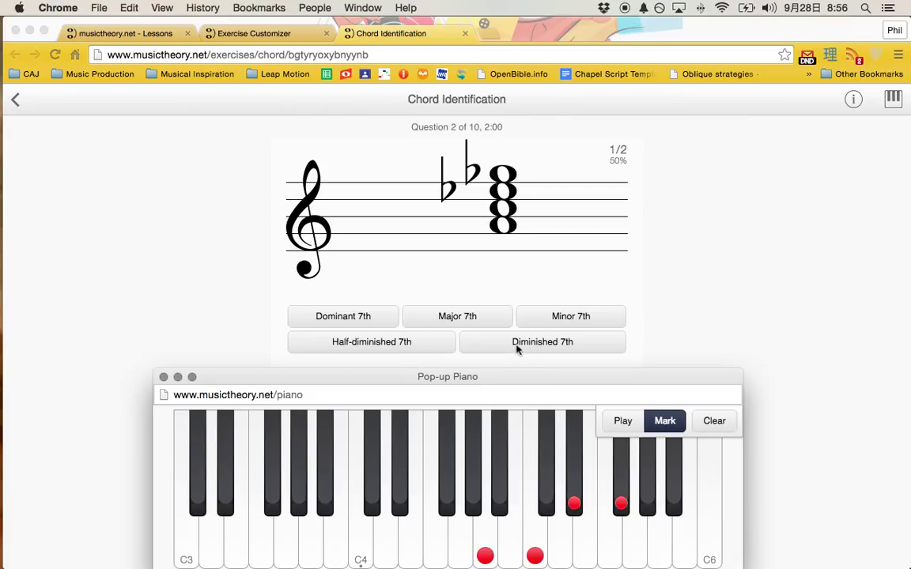
click(163, 377)
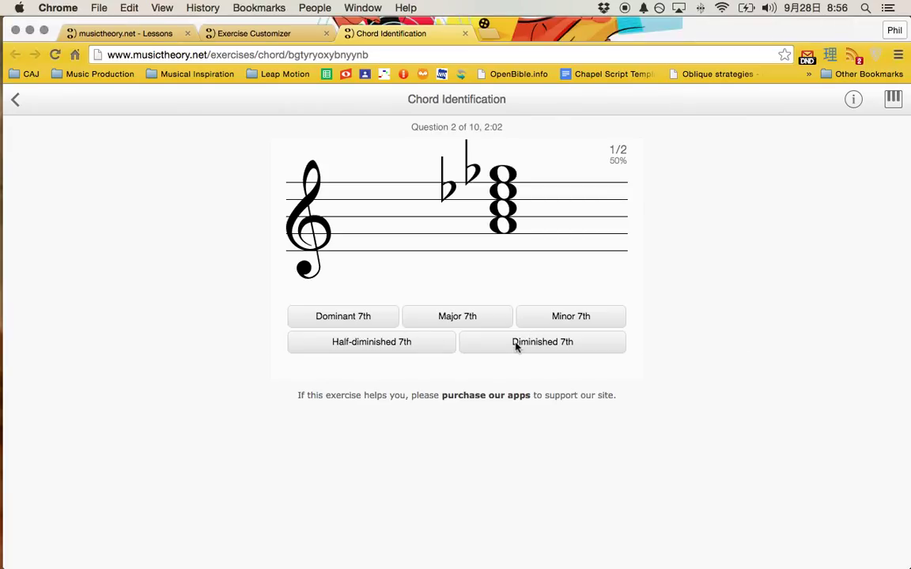
Answer Diminished 7th, Half-diminished 7th after wrong tries, then Minor 7th for questions 2–4
click(542, 341)
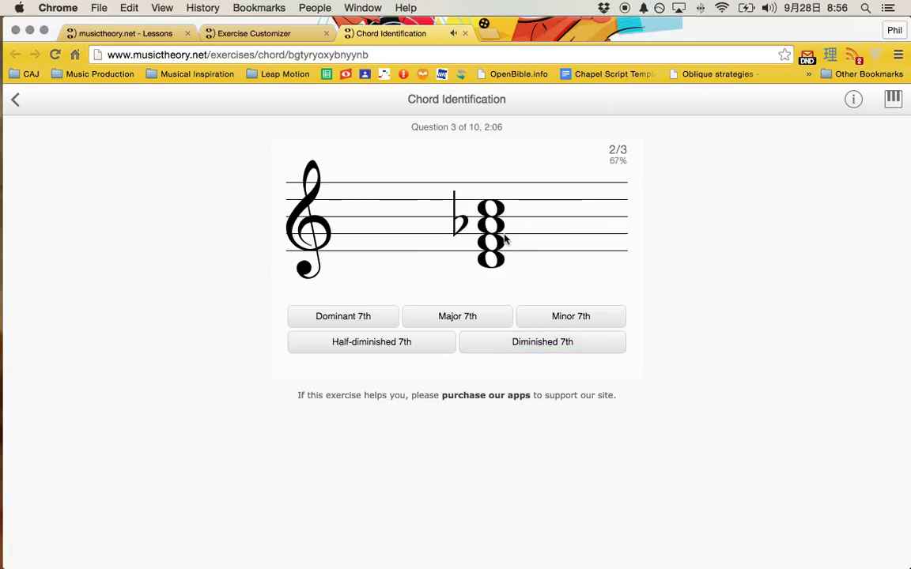
mouse_move(565, 327)
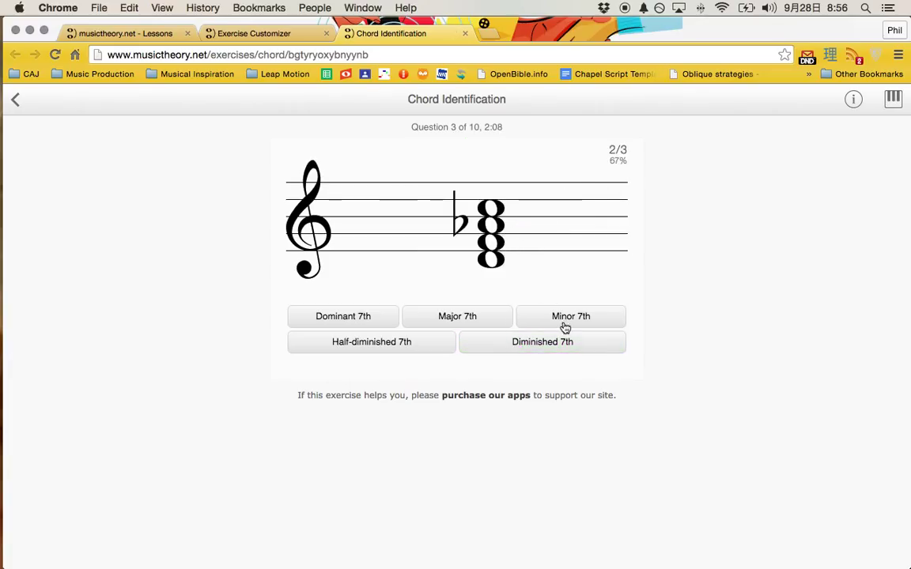
click(570, 317)
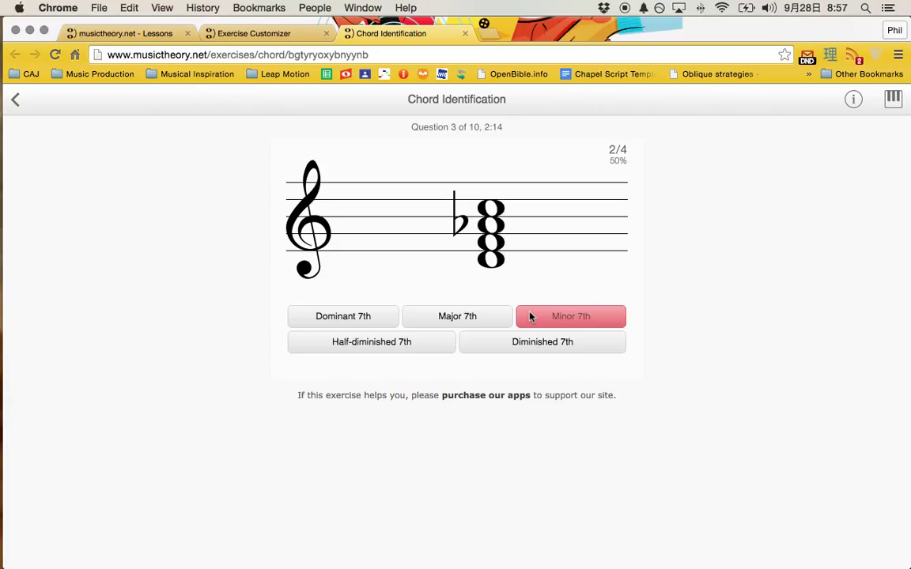
click(457, 317)
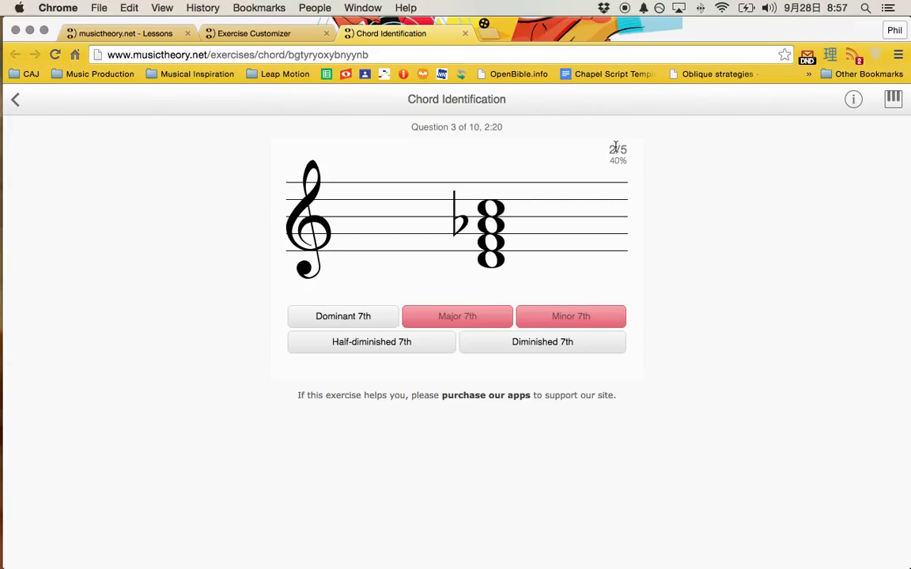
click(343, 316)
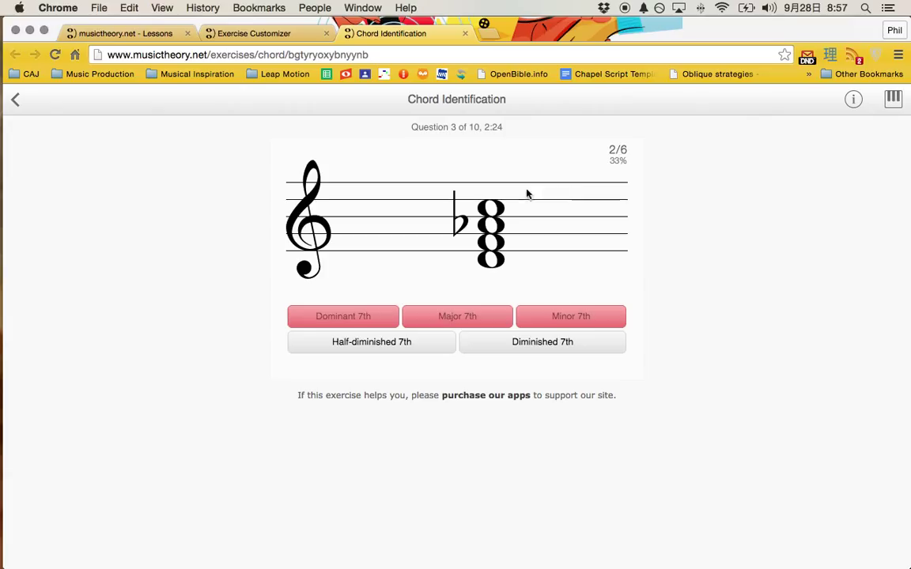
mouse_move(457, 316)
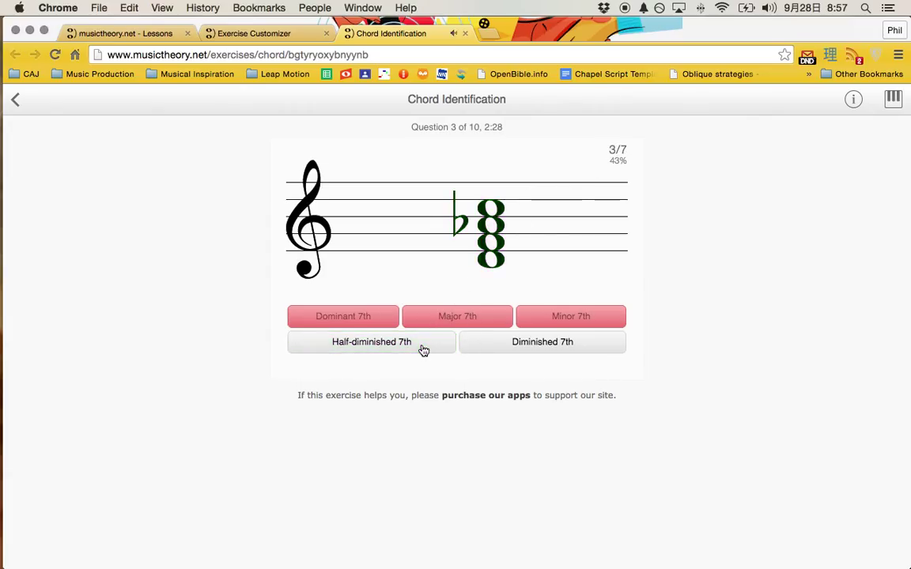
click(371, 341)
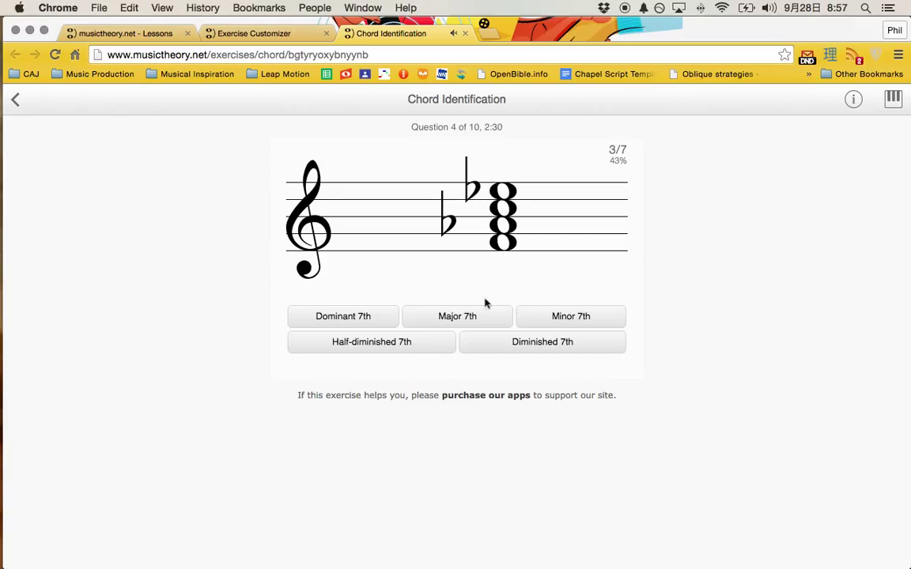
mouse_move(548, 316)
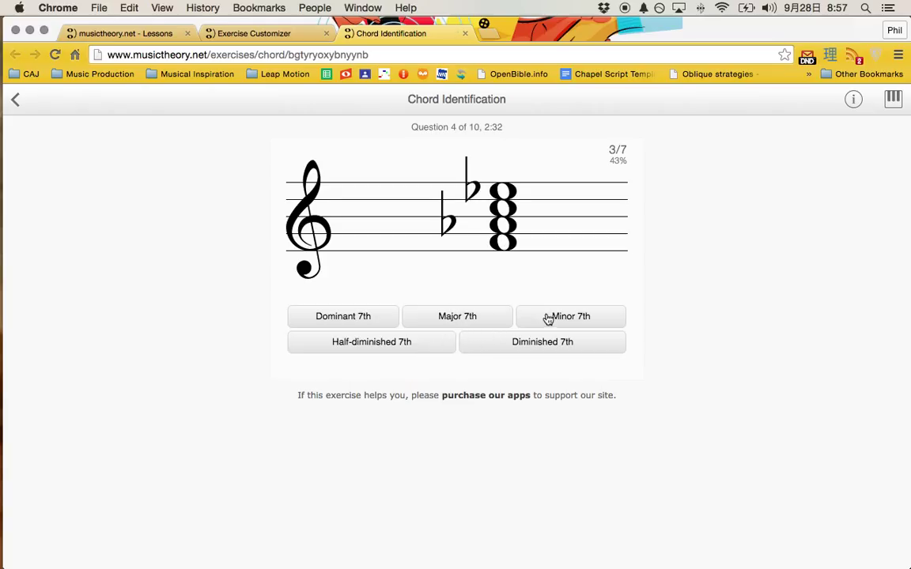
click(570, 316)
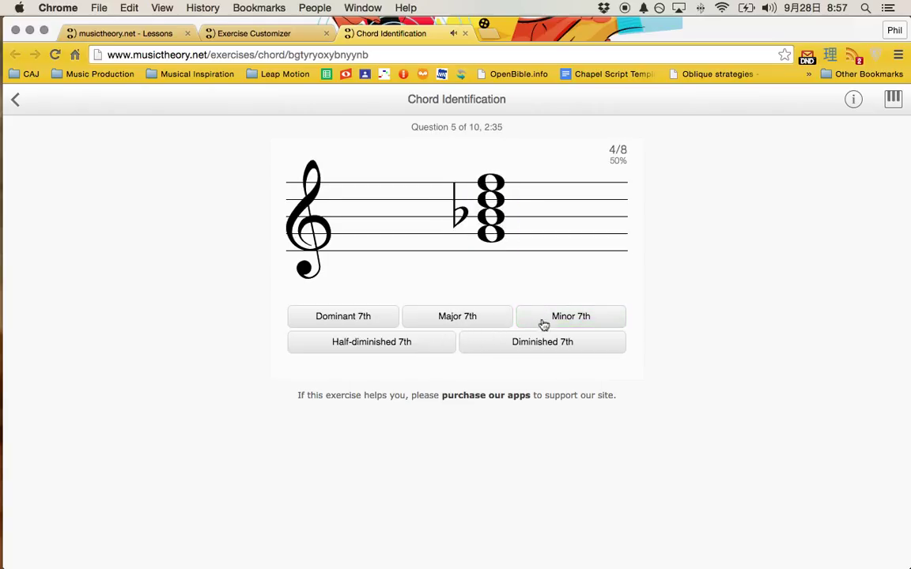
Answer the remaining chord questions through question 10 to reach the score screen
click(570, 316)
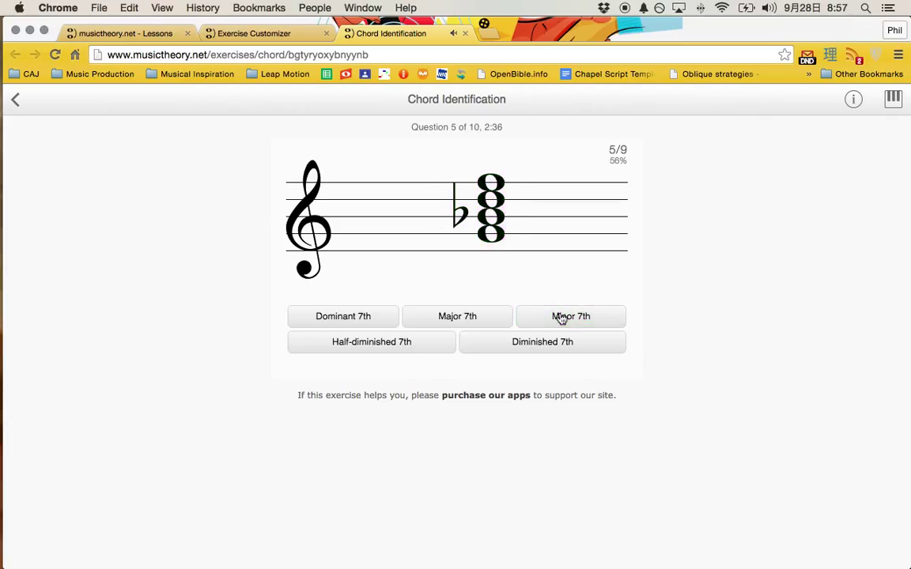
click(570, 316)
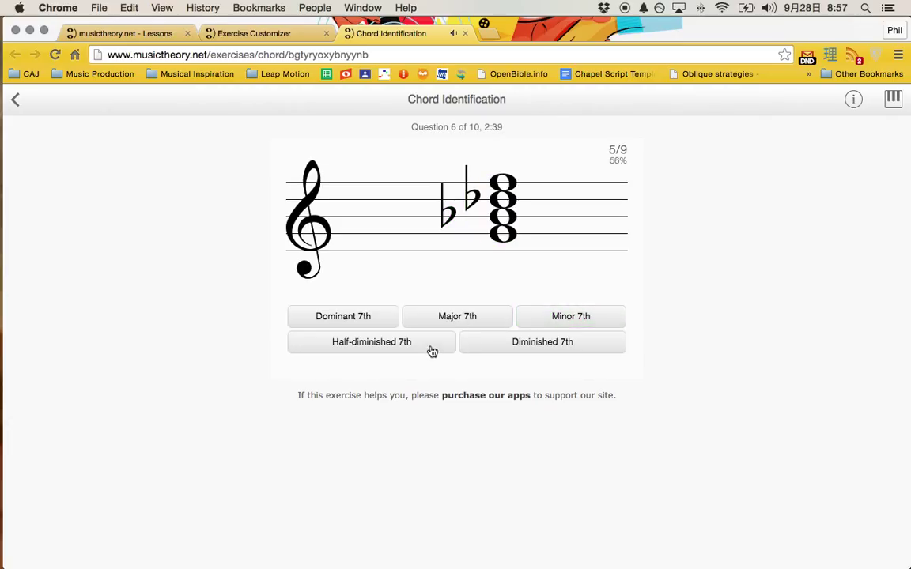
click(371, 342)
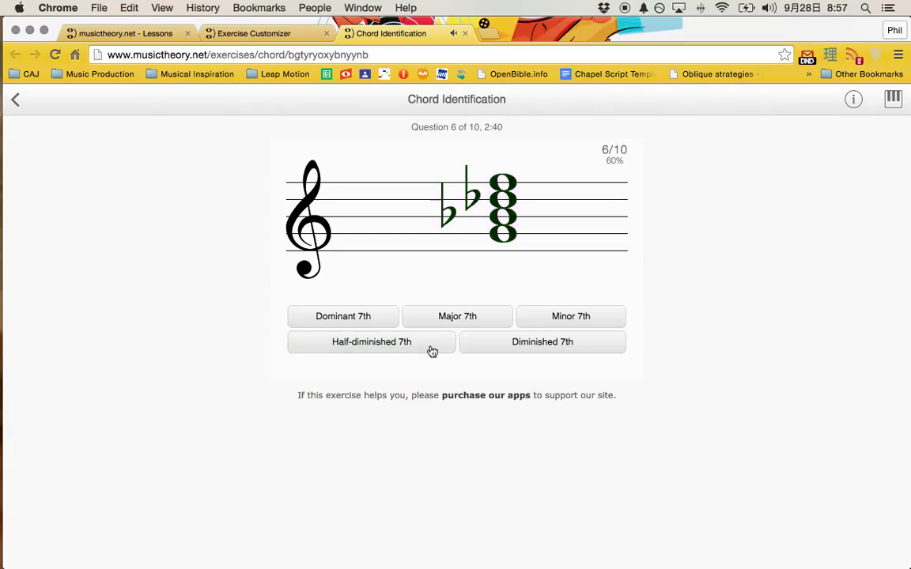
click(457, 316)
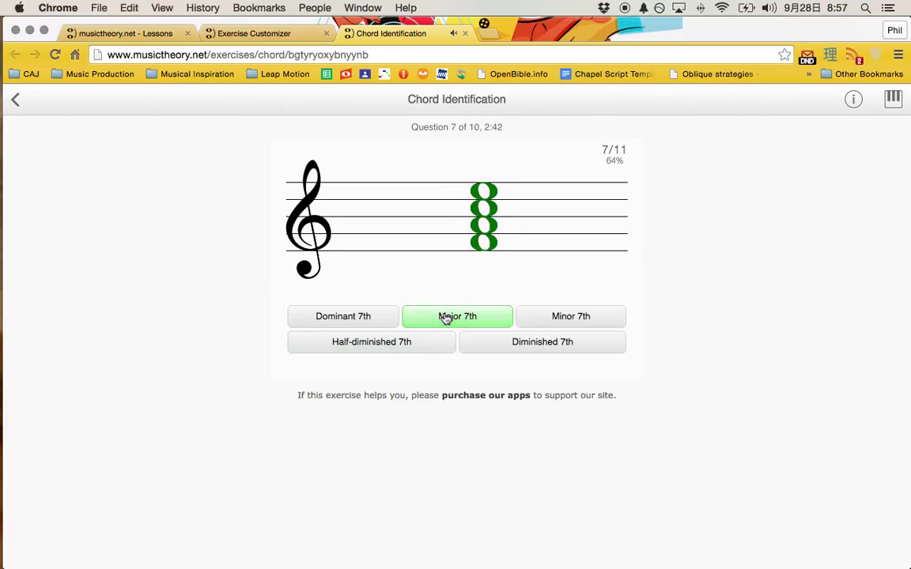
click(457, 316)
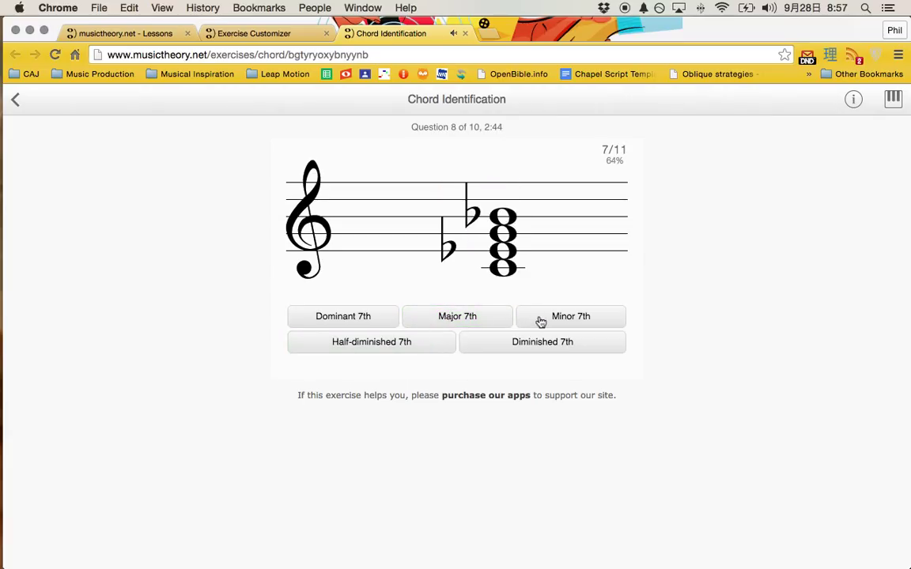
click(570, 316)
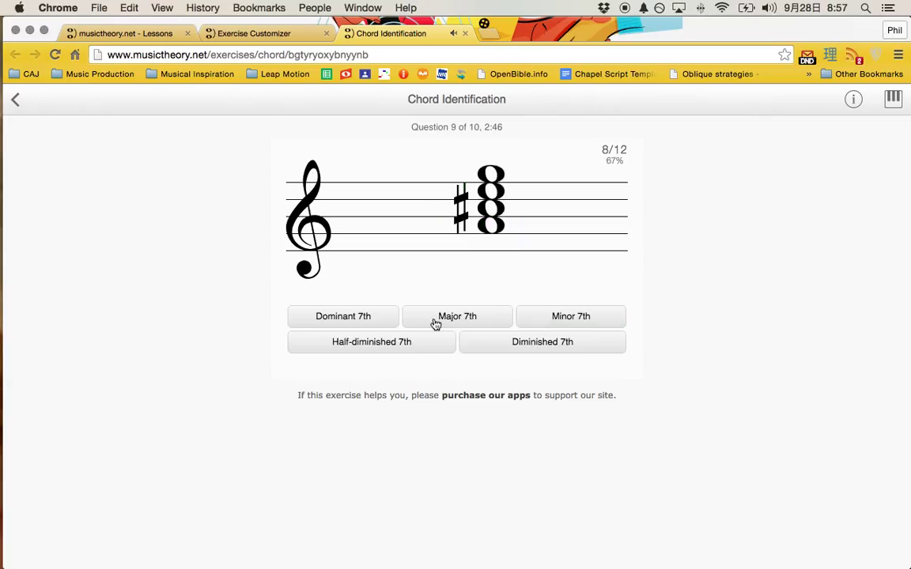
click(457, 316)
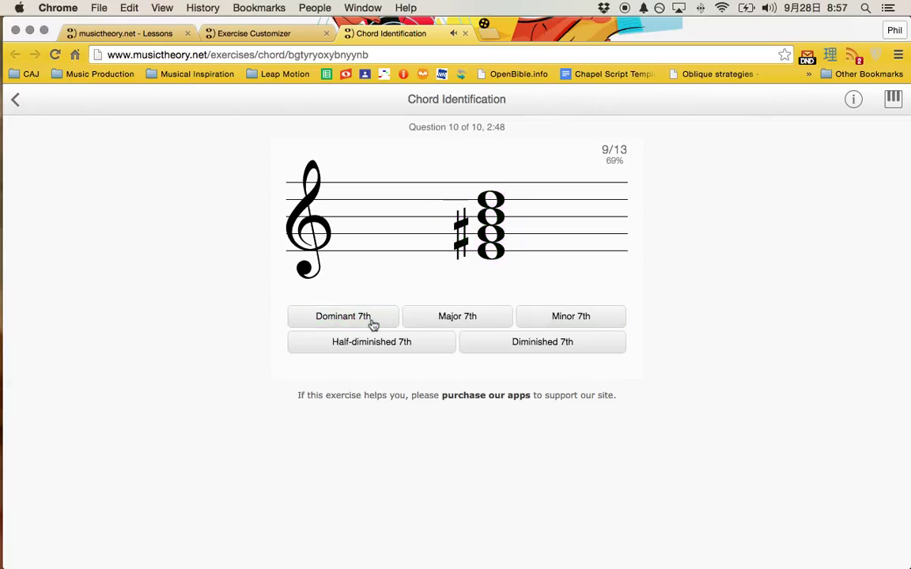
click(343, 315)
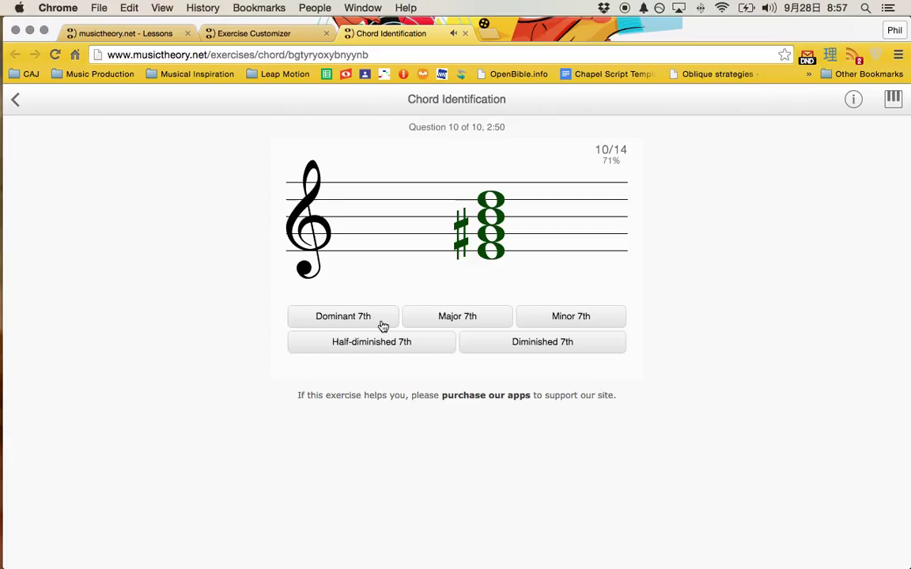
click(343, 316)
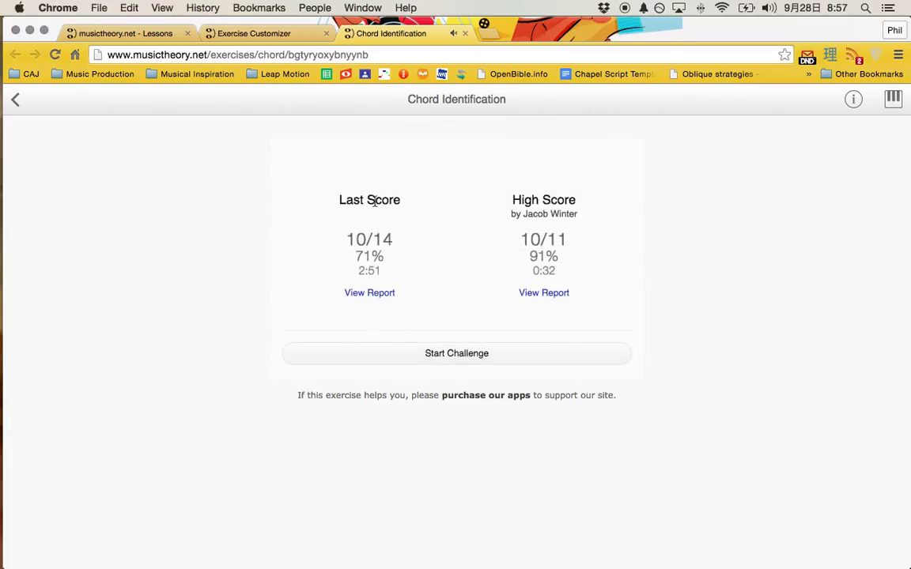
mouse_move(387, 311)
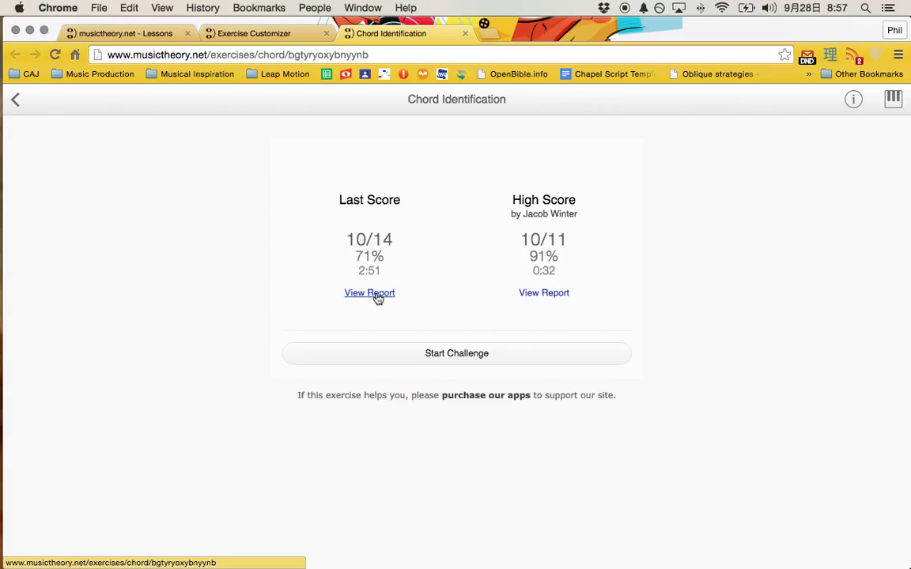
Open the Last Score report and scroll through the 10/14, 2:51 progress report
click(369, 293)
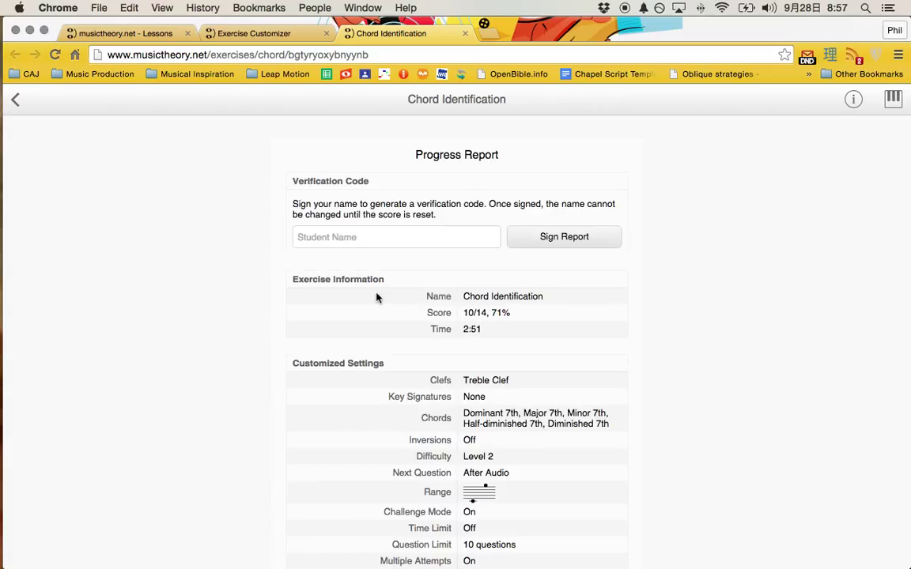
mouse_move(289, 308)
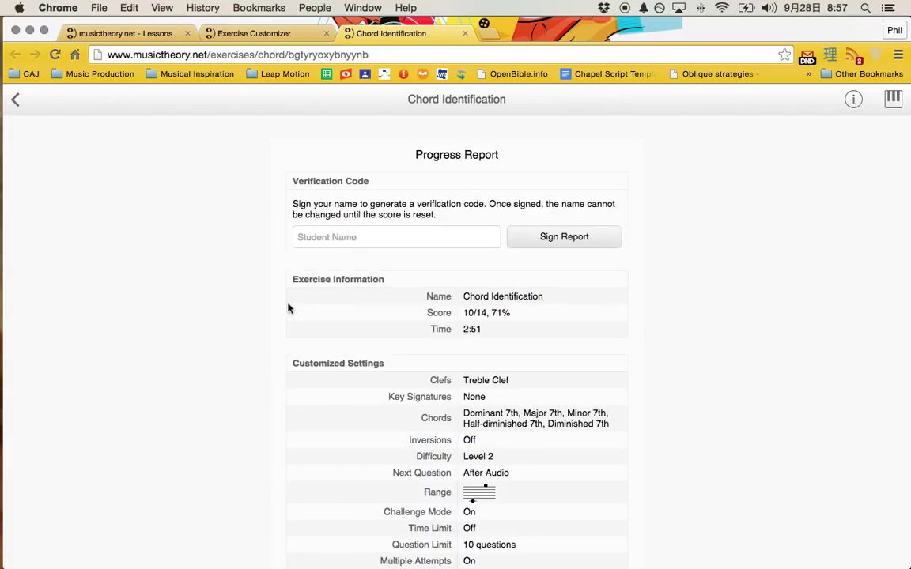
scroll(down, 3)
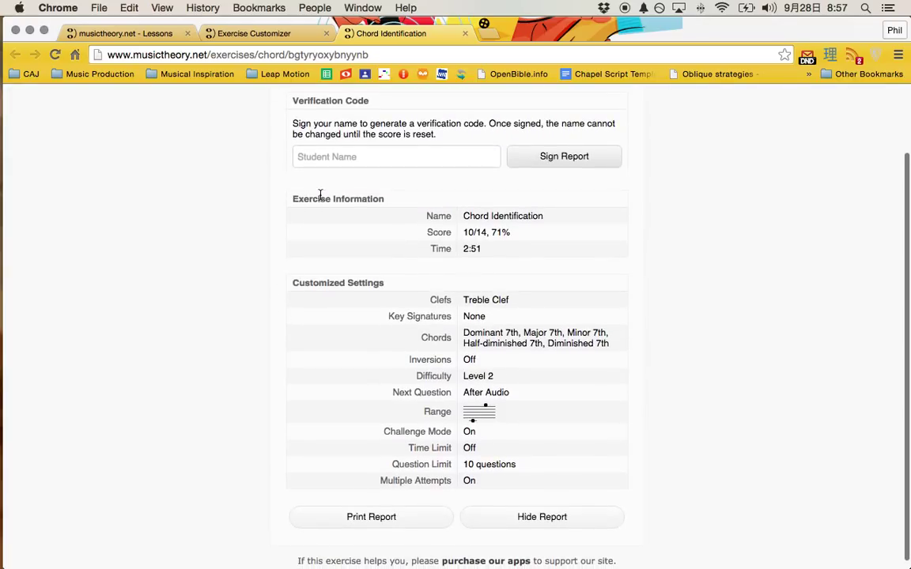
mouse_move(518, 215)
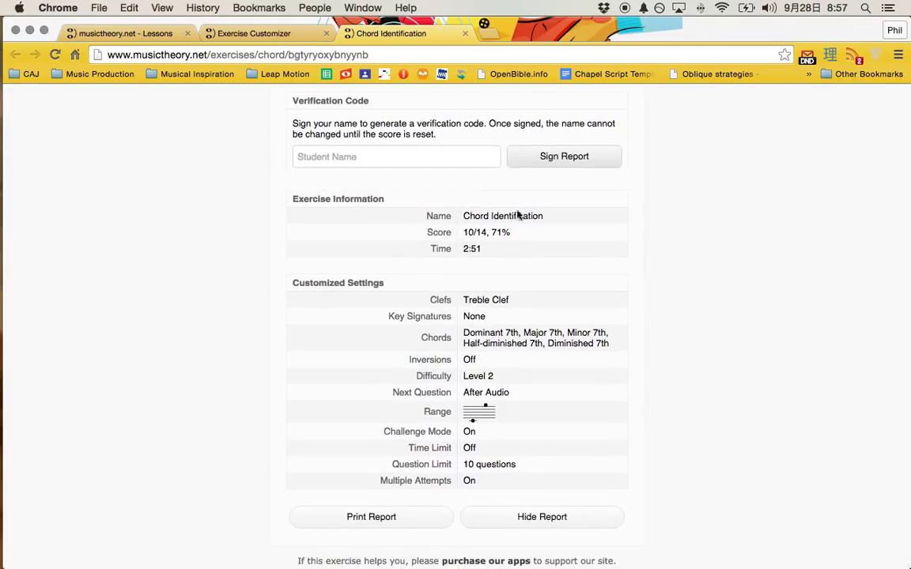
mouse_move(505, 235)
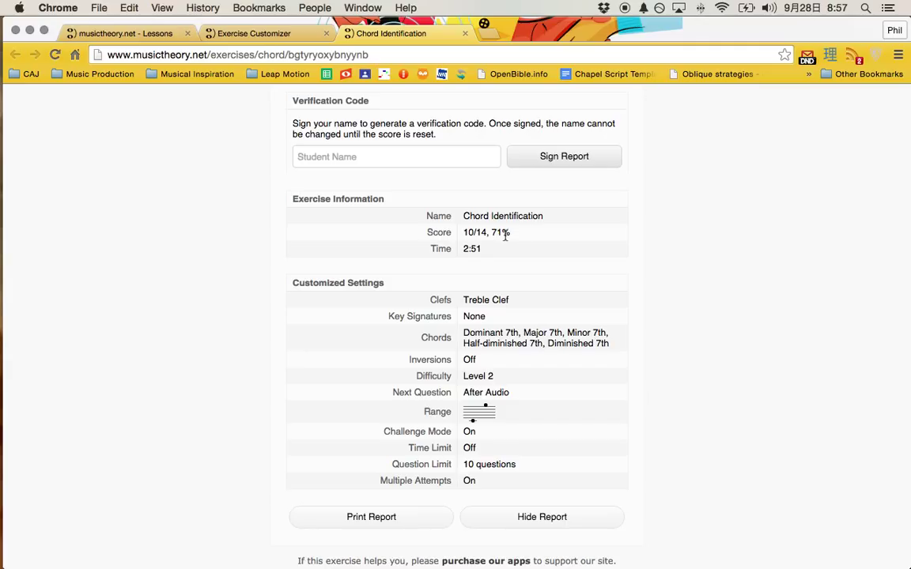
mouse_move(497, 327)
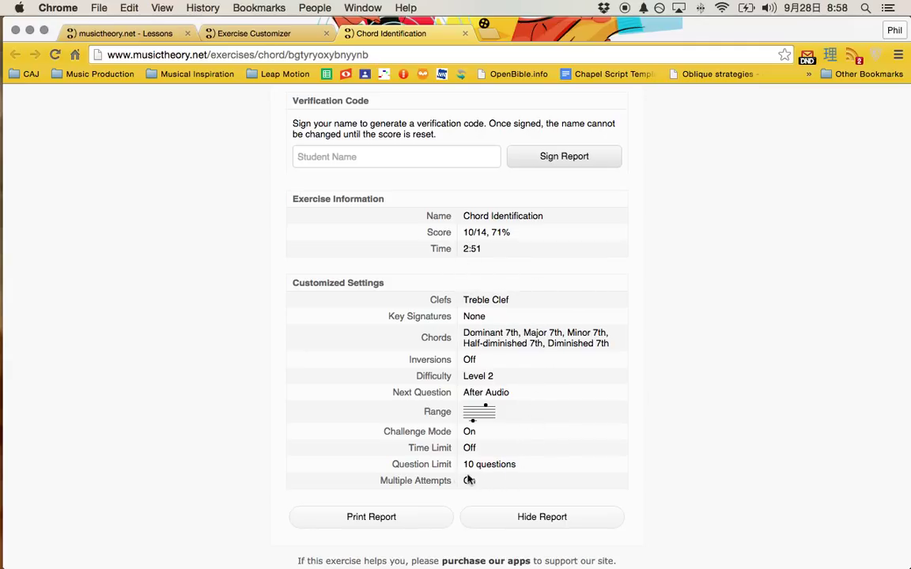
scroll(up, 3)
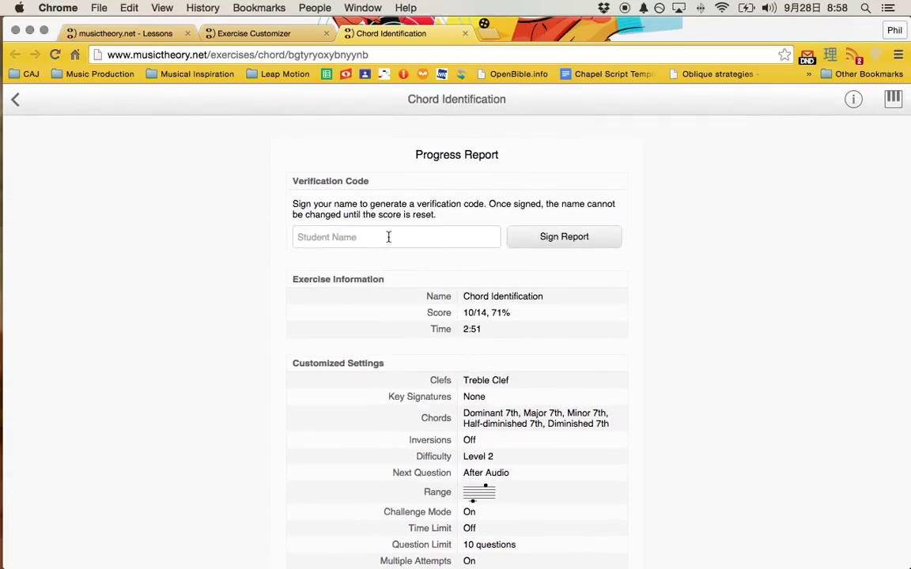
text(J)
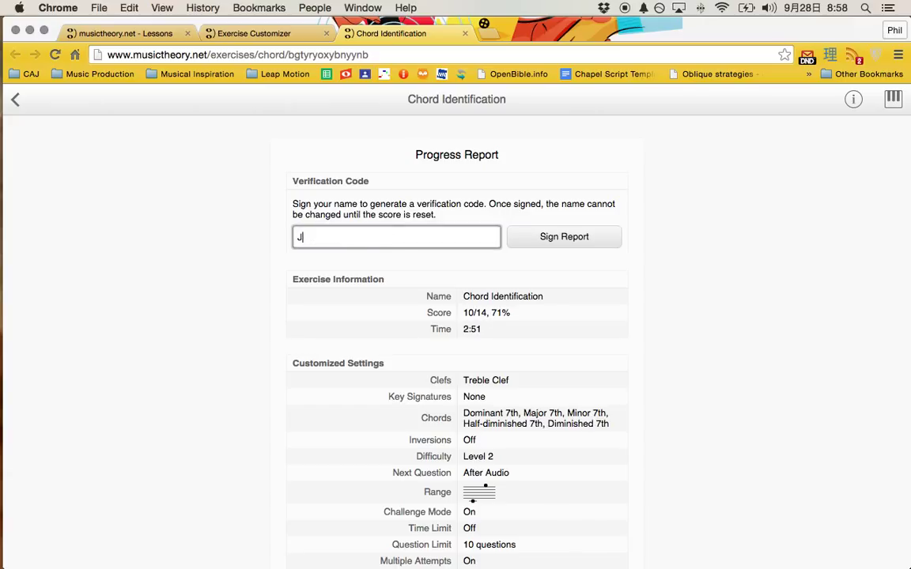
text(acob Winter)
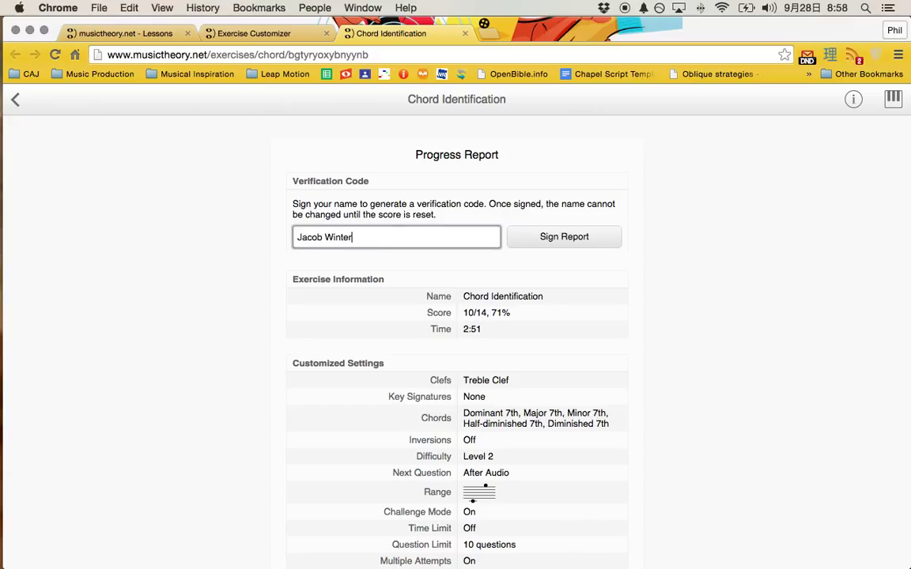
click(564, 236)
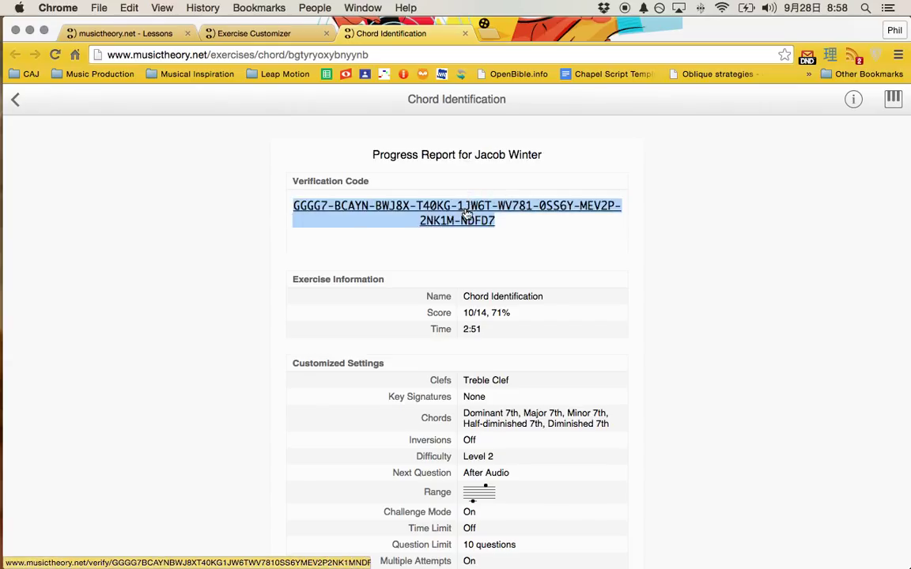
click(538, 33)
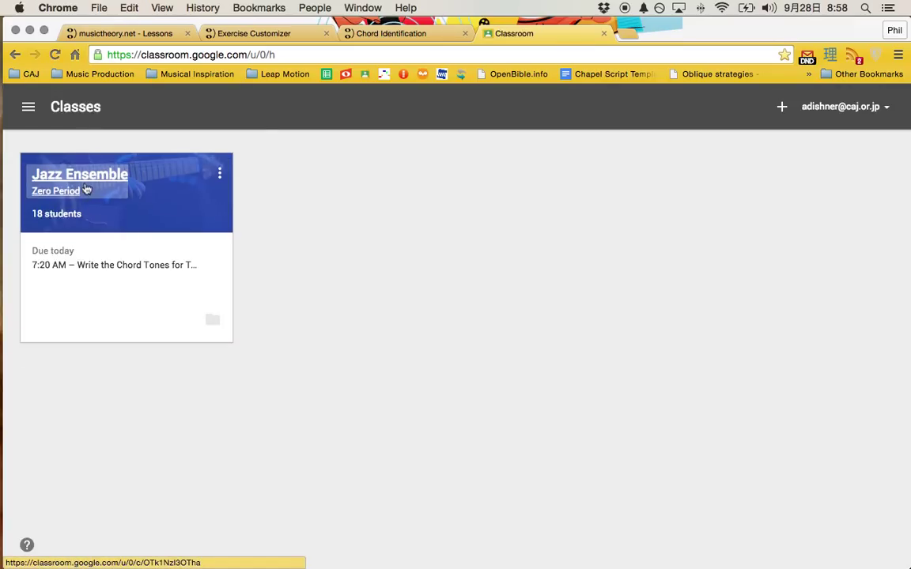
Browse the Jazz Ensemble class stream's chord tones assignment, then return to the report
click(79, 174)
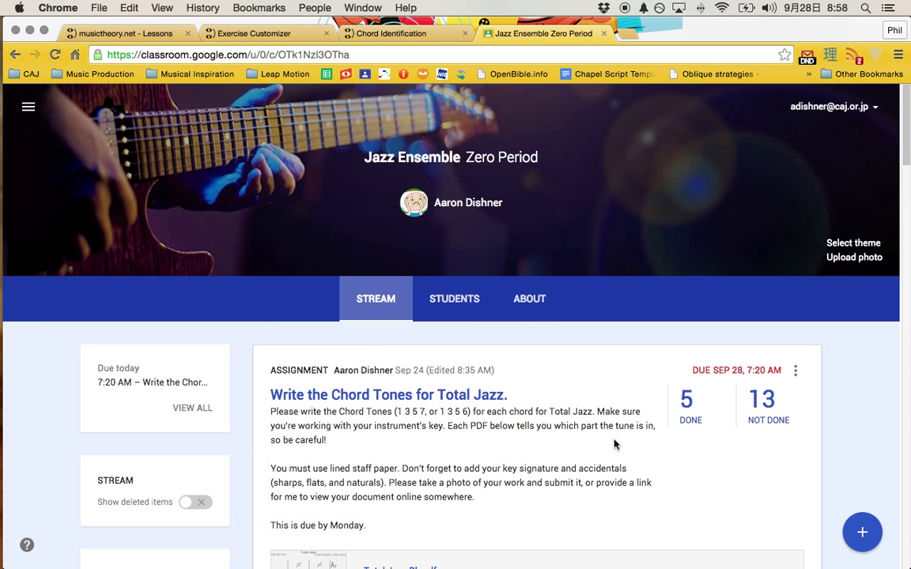
scroll(down, 3)
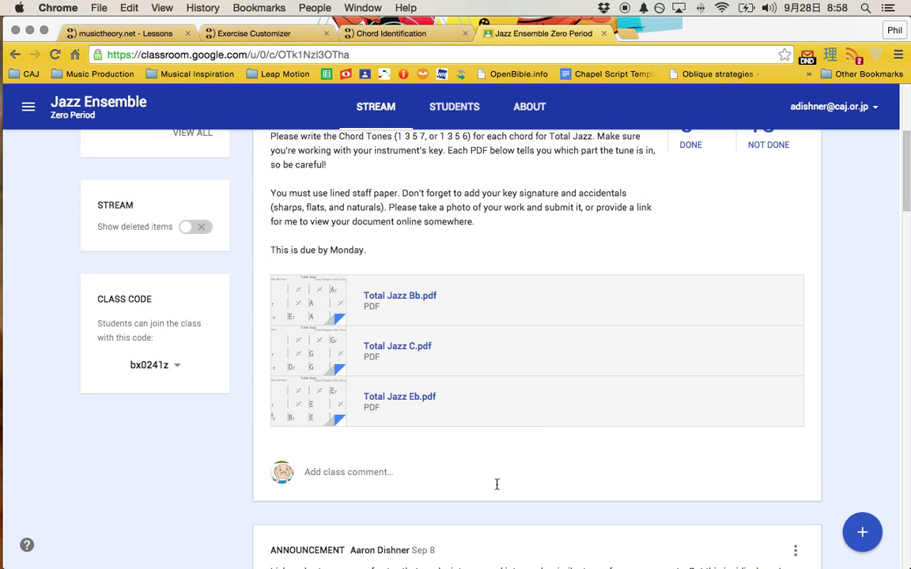
scroll(up, 3)
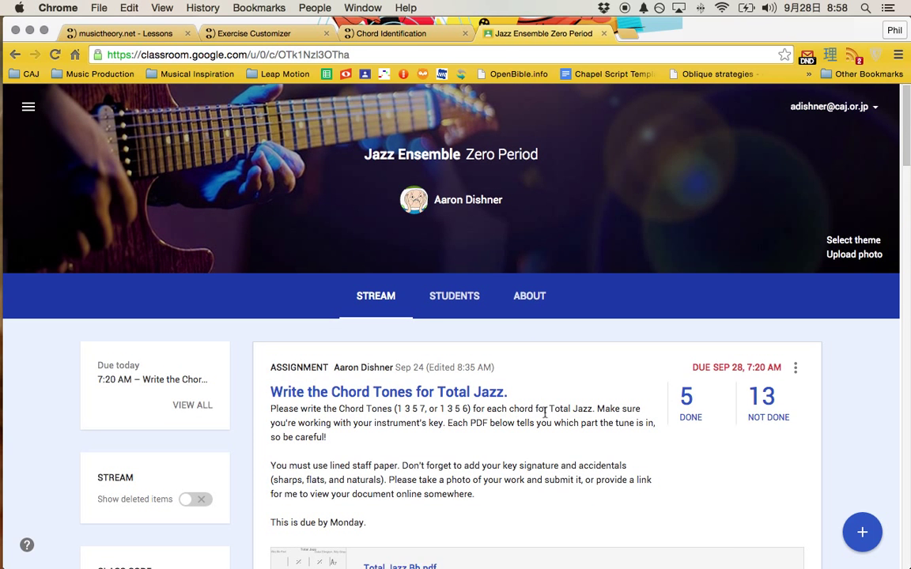
scroll(down, 3)
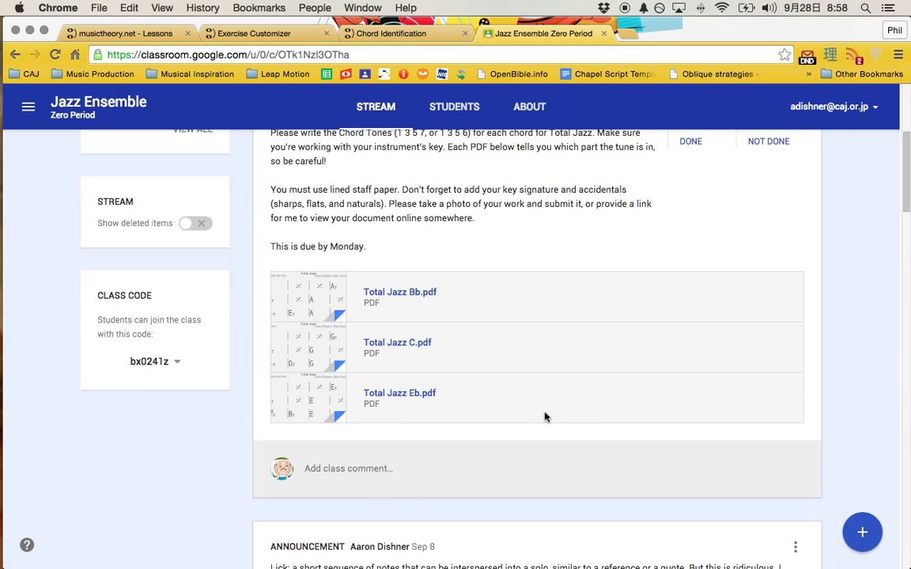
click(391, 33)
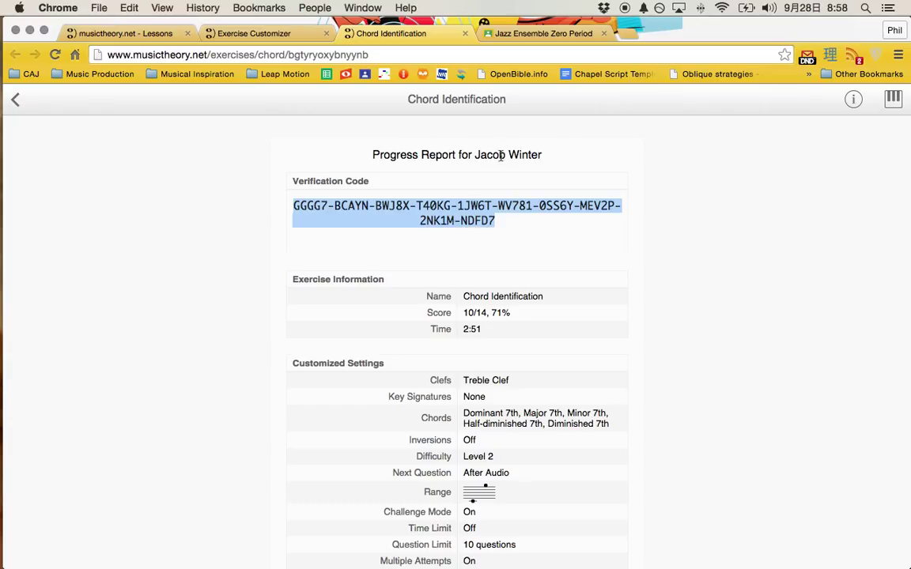